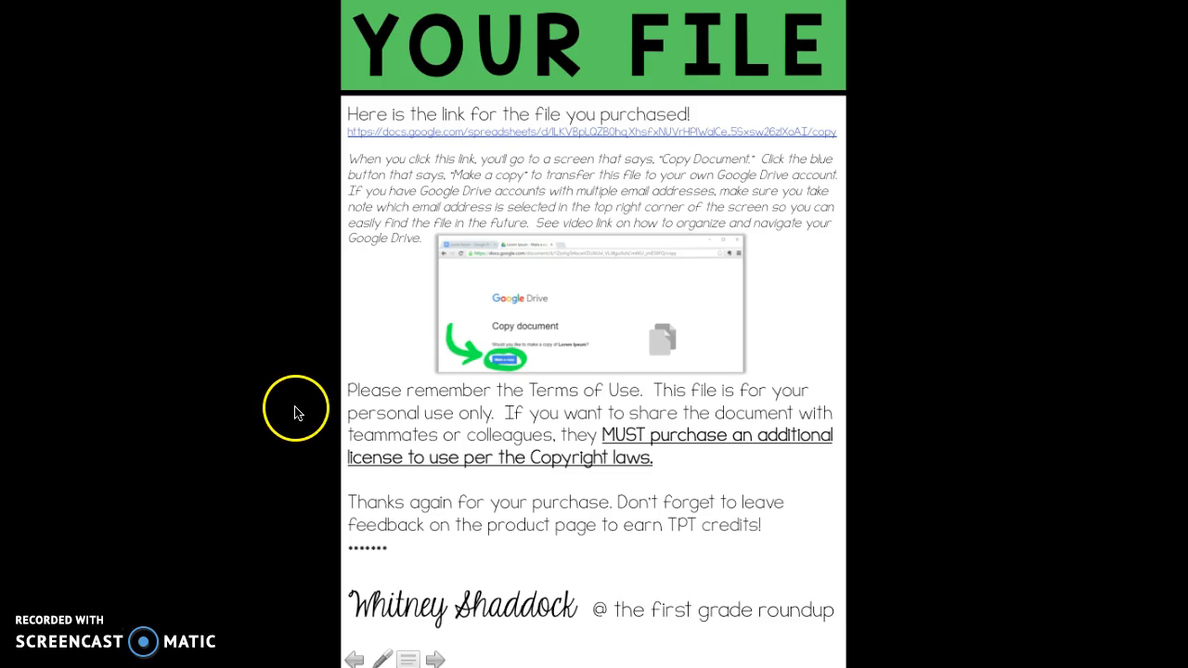
{"action": "mouse_move", "coordinate": [223, 603]}
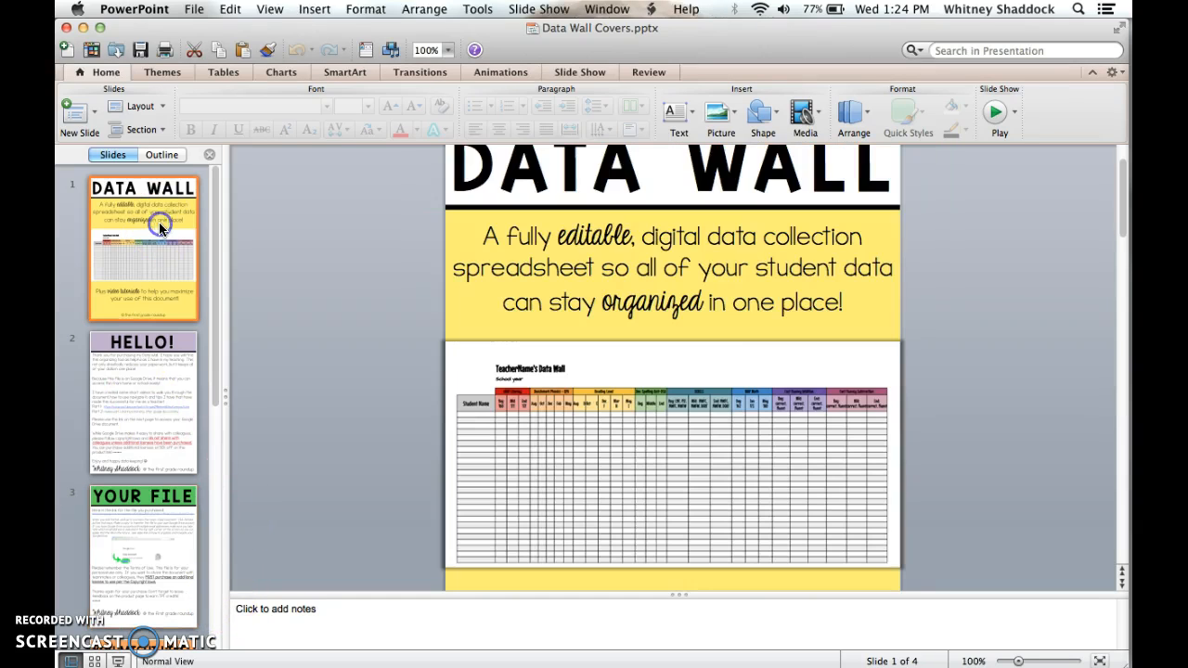
Start the Data Wall Covers slideshow from slide 1, showing the DATA WALL cover full screen
{"action": "left_click", "coordinate": [993, 112]}
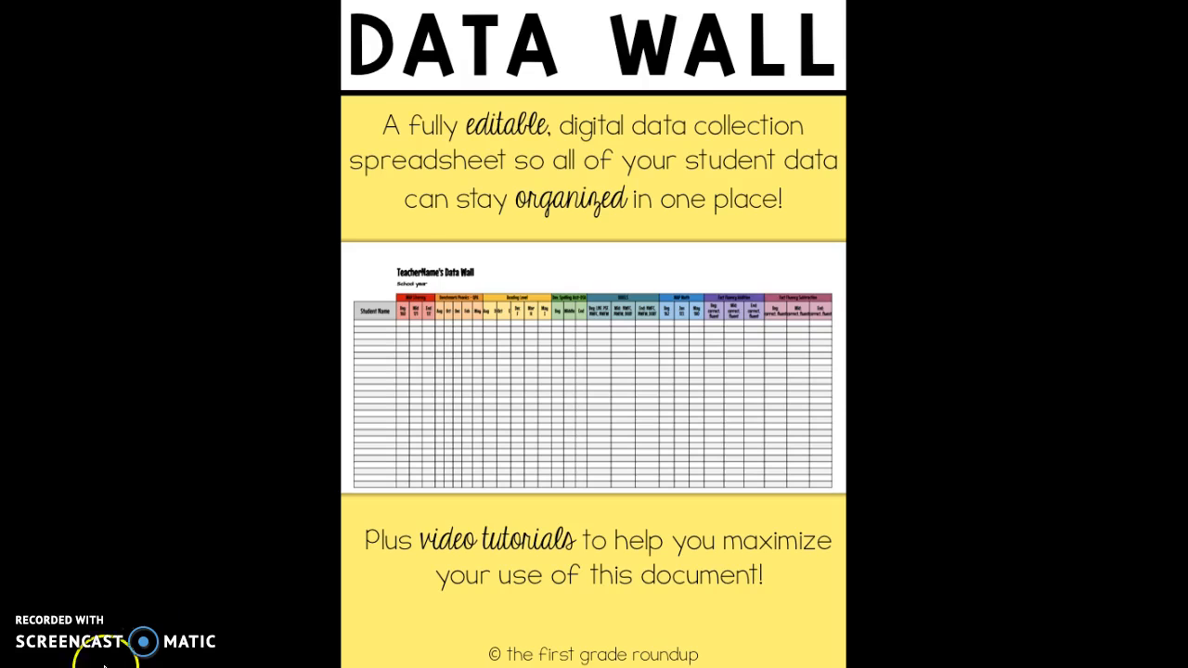
{"action": "mouse_move", "coordinate": [126, 539]}
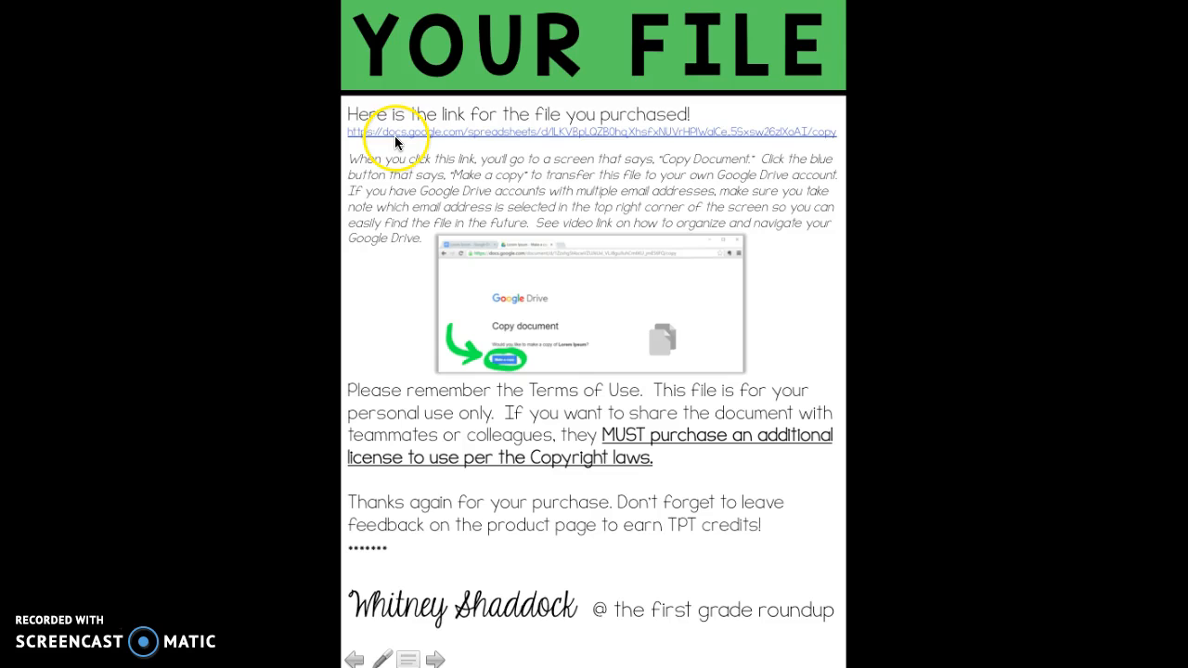
{"action": "mouse_move", "coordinate": [390, 132]}
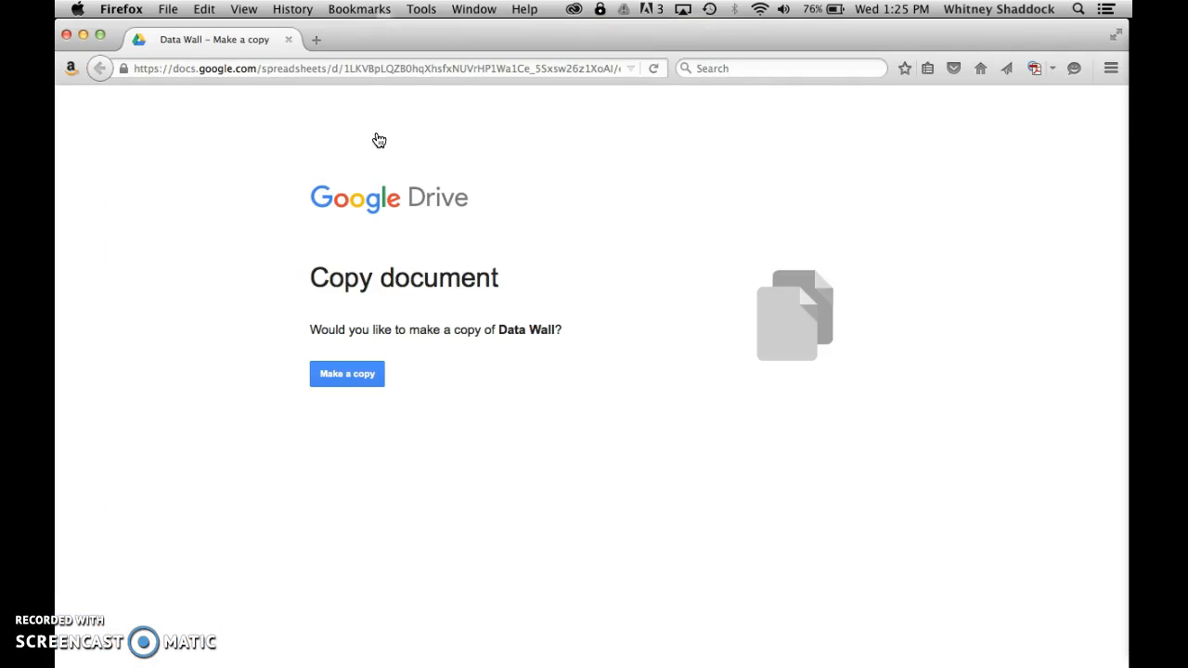
{"action": "mouse_move", "coordinate": [246, 168]}
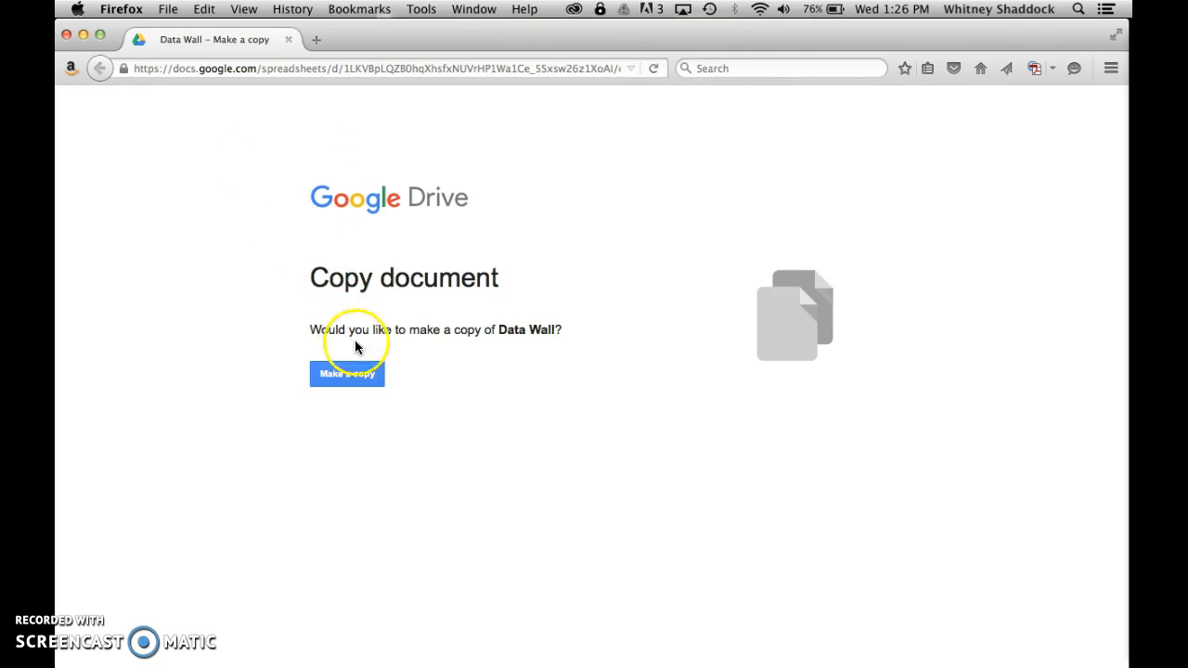
{"action": "mouse_move", "coordinate": [327, 191]}
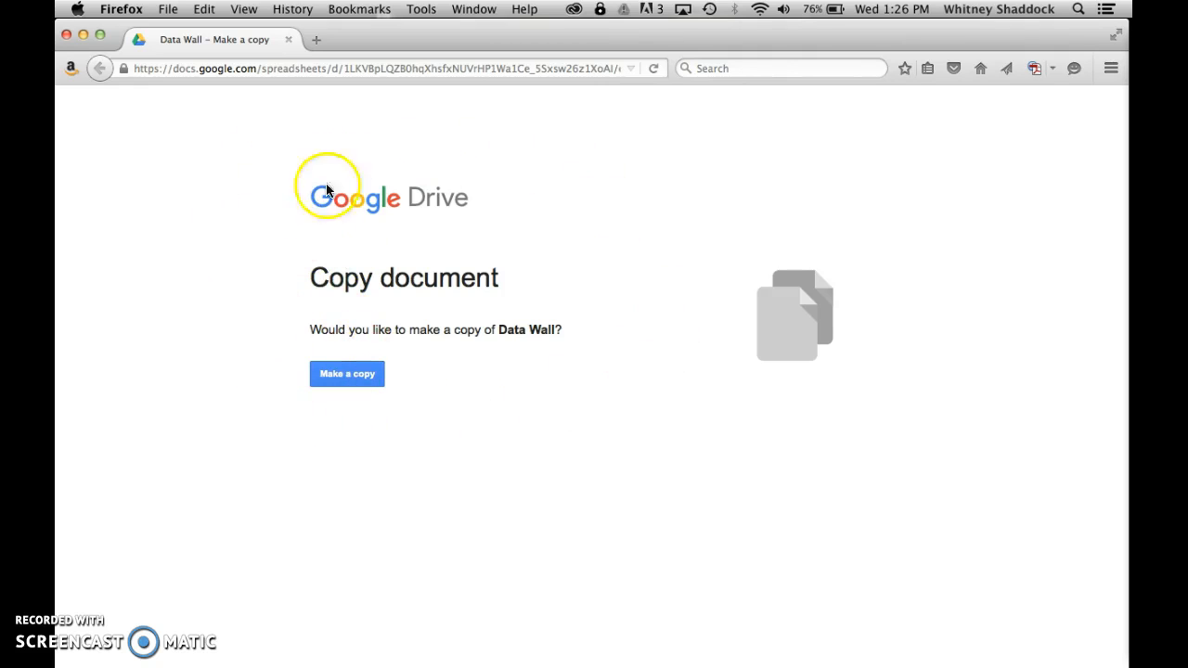
{"action": "mouse_move", "coordinate": [401, 347]}
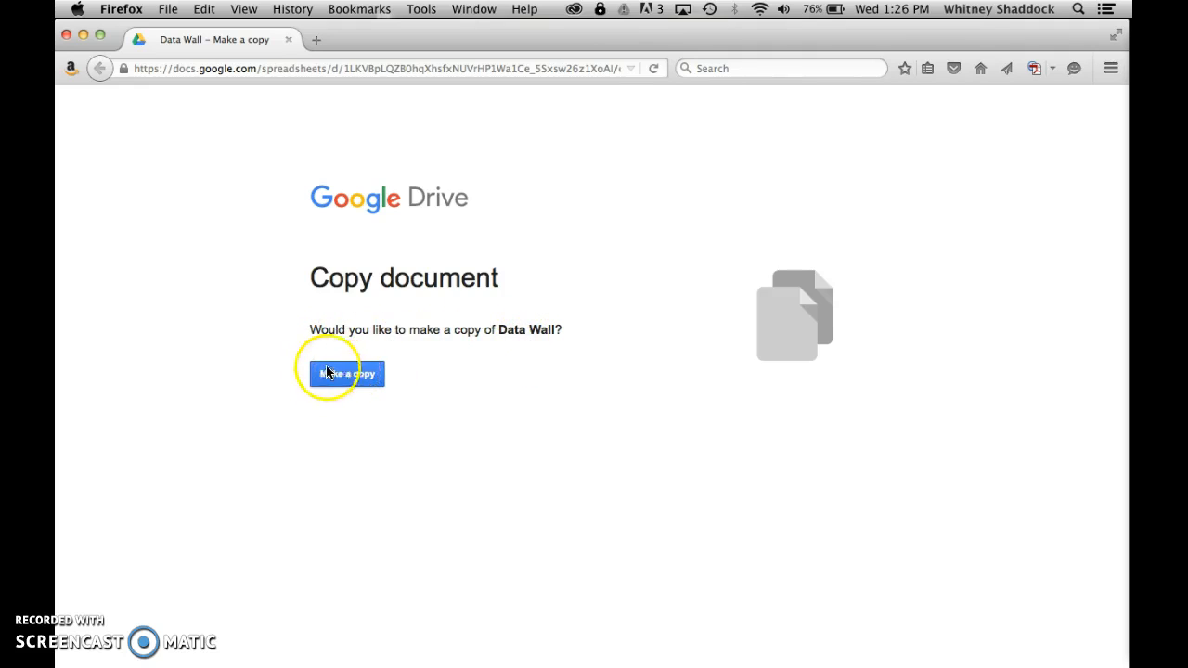
Confirm Make a copy to create 'Copy of Data Wall' in your Drive
{"action": "left_click", "coordinate": [347, 373]}
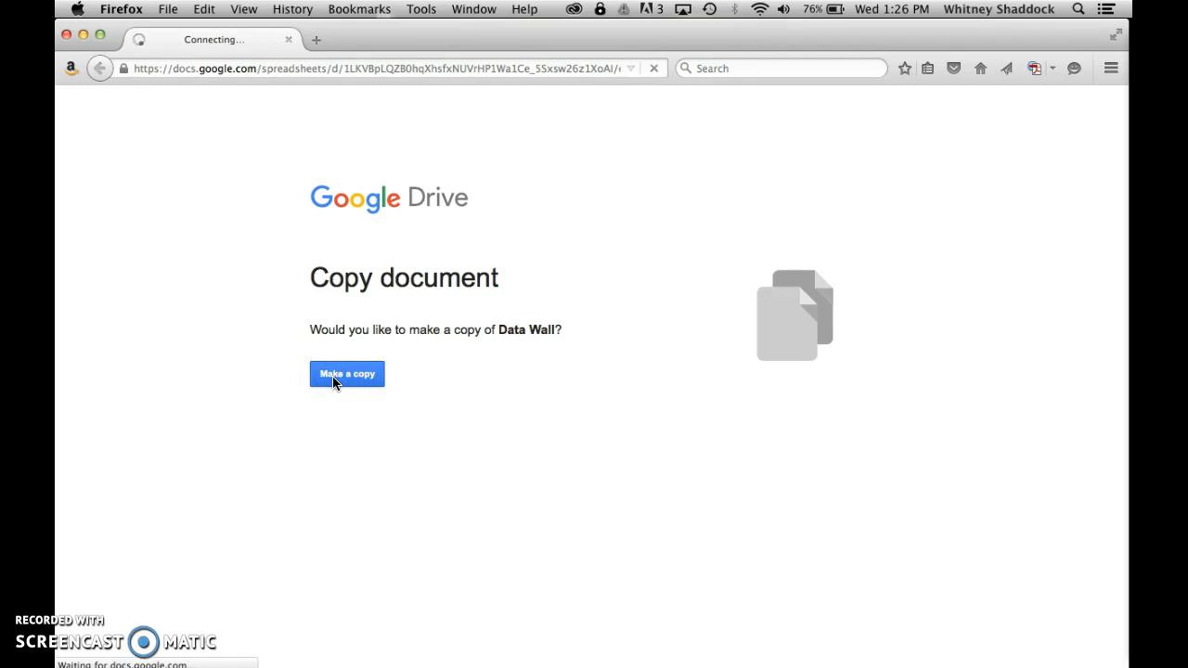
{"action": "left_click", "coordinate": [347, 373]}
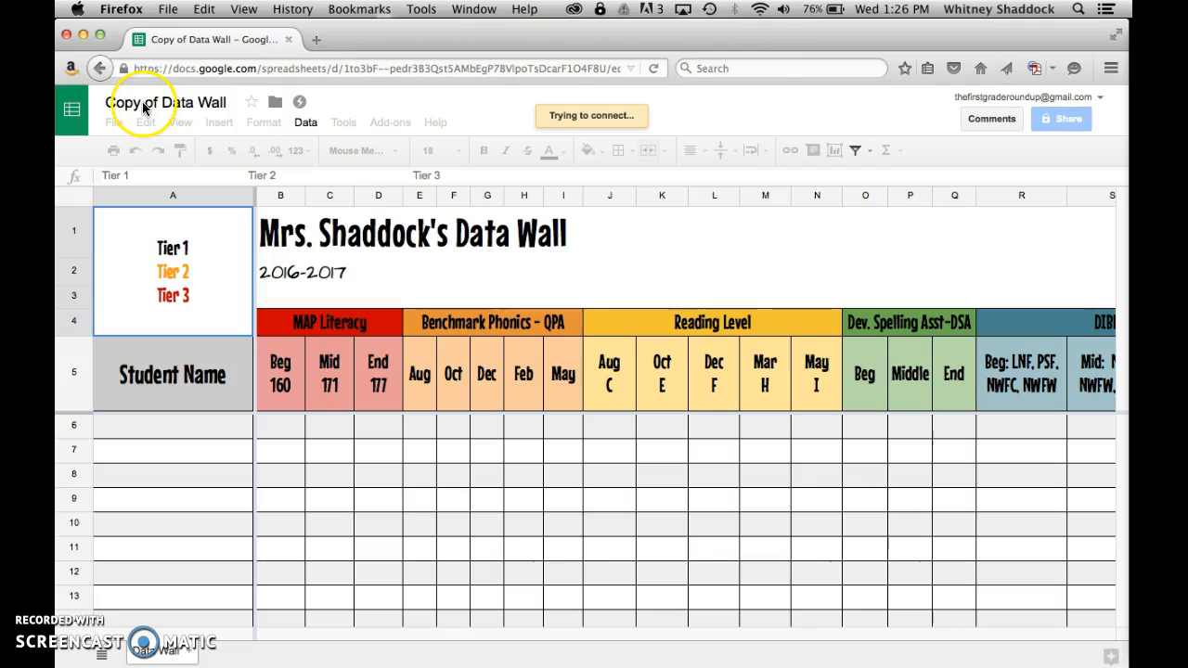
{"action": "mouse_move", "coordinate": [508, 125]}
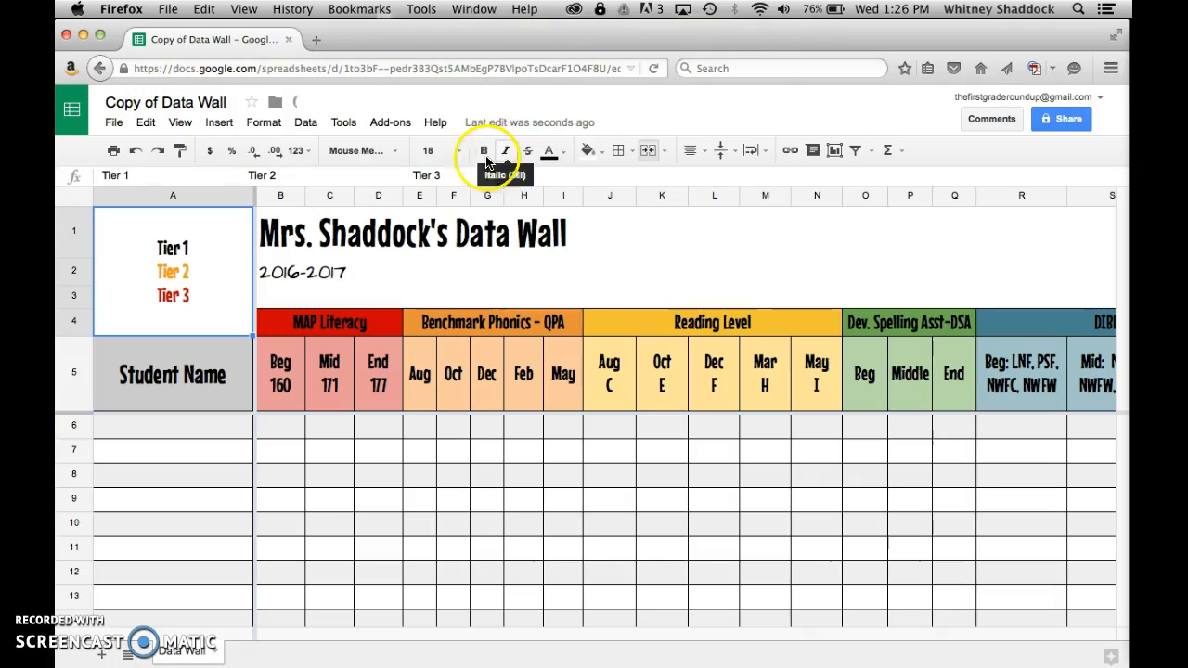
Retitle 'Copy of Data Wall' as 'Mrs. Shaddock's Data Wall'
{"action": "left_click", "coordinate": [165, 102]}
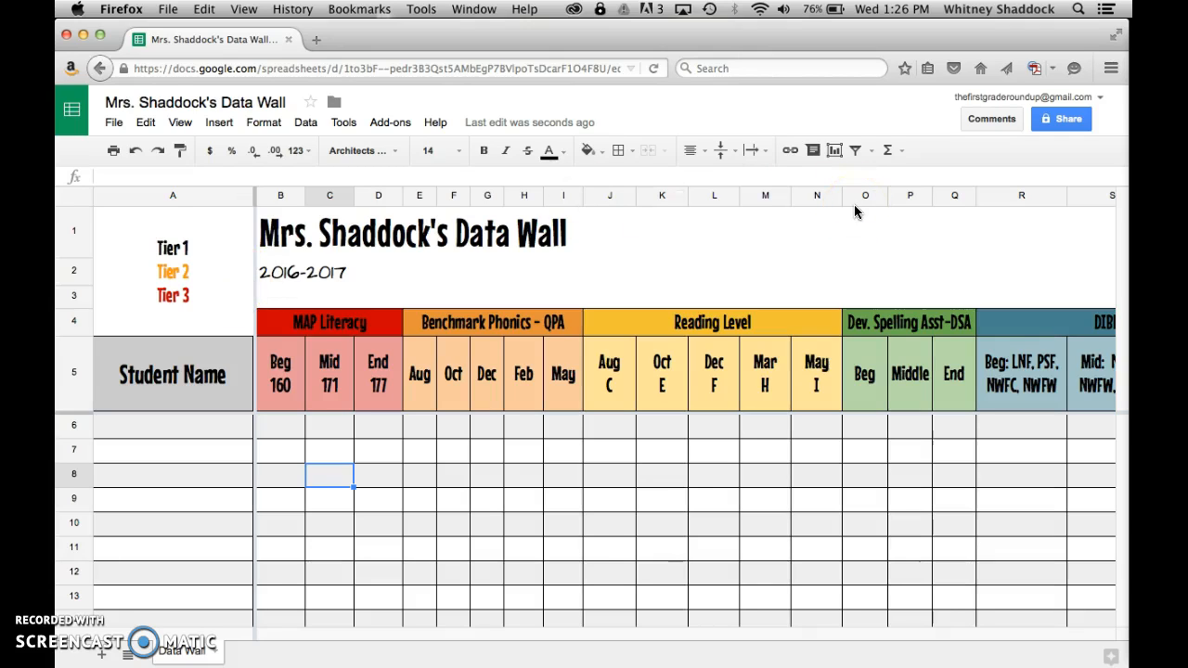
{"action": "mouse_move", "coordinate": [685, 260]}
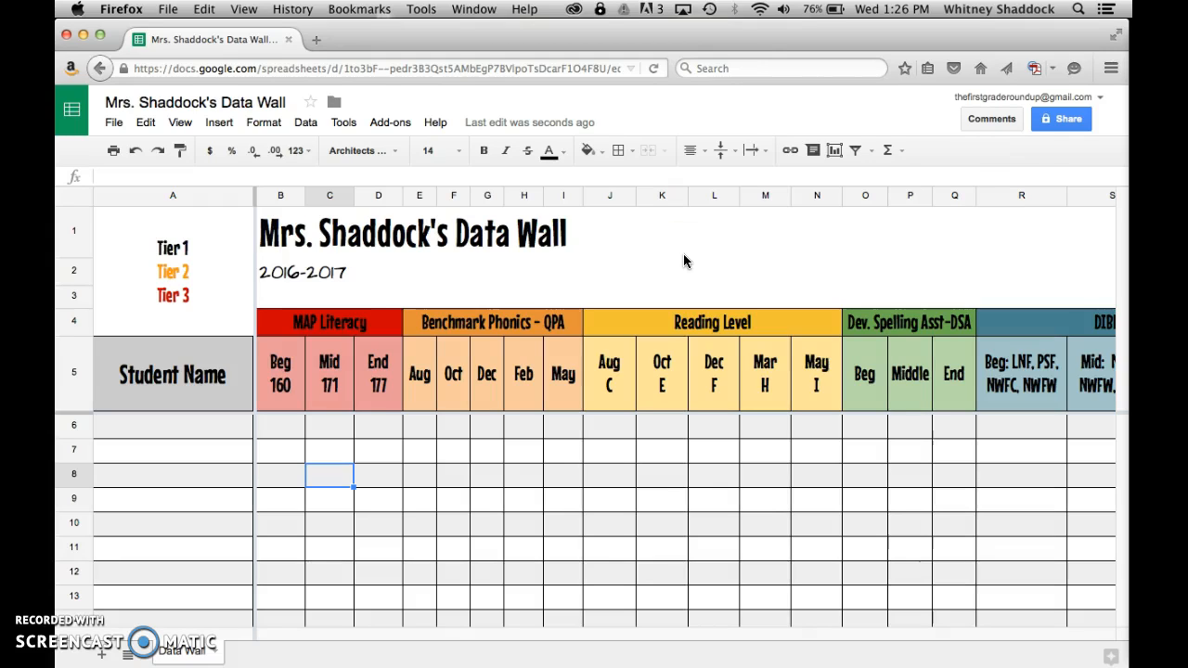
{"action": "mouse_move", "coordinate": [1060, 118]}
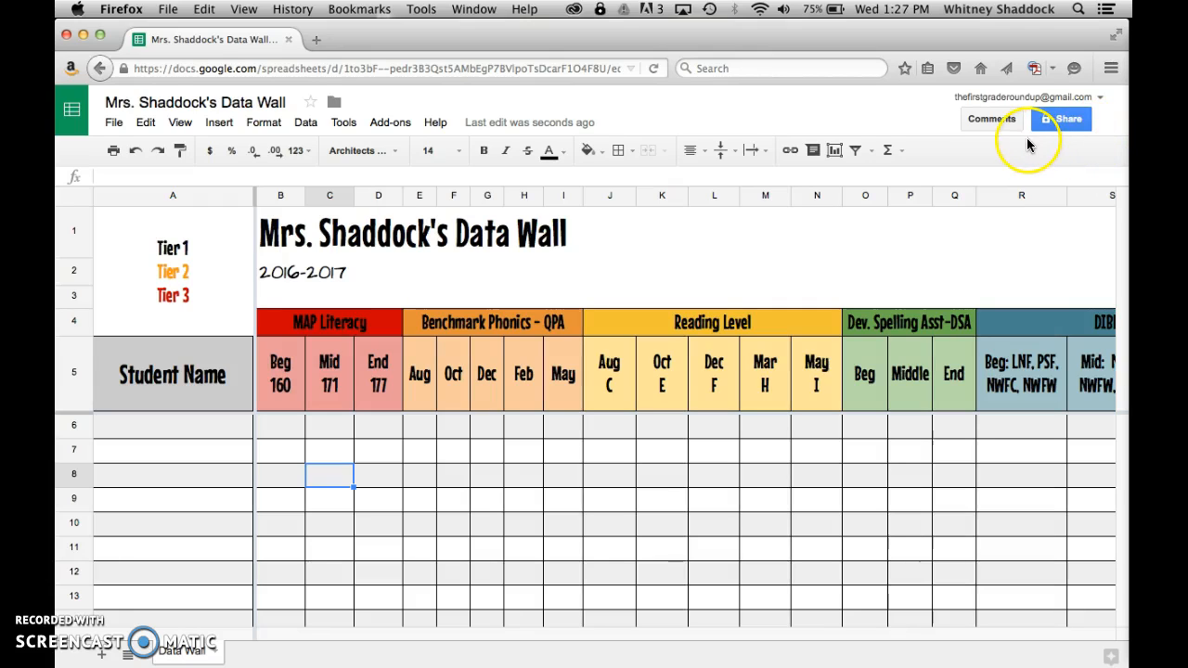
{"action": "mouse_move", "coordinate": [1061, 118]}
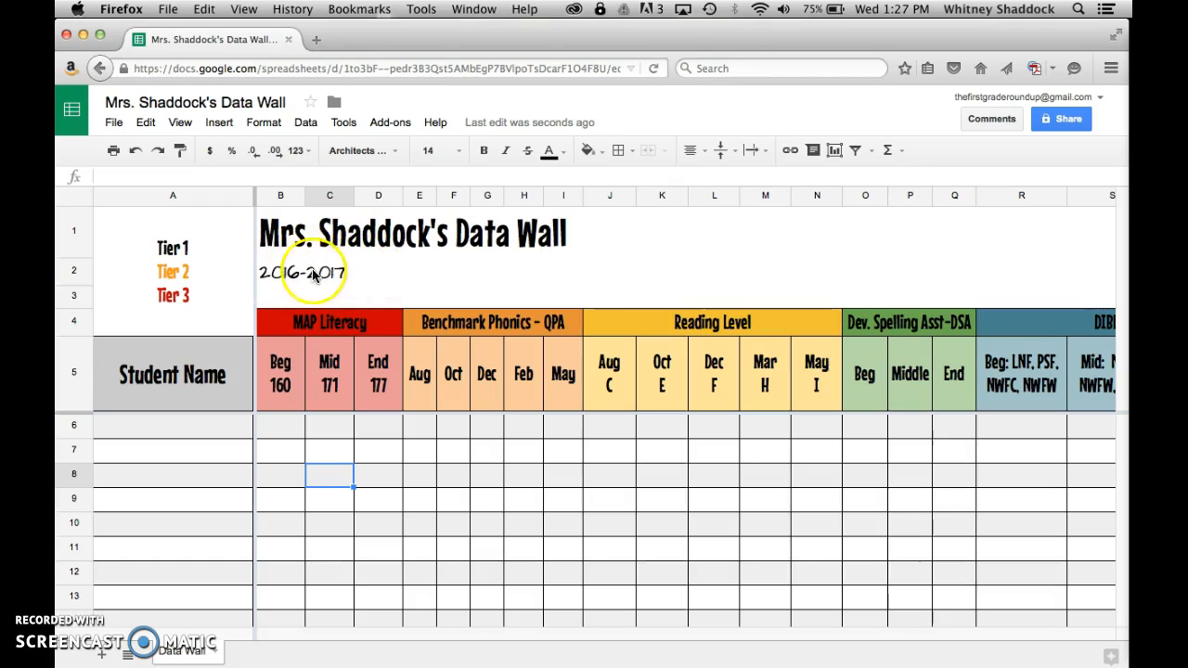
{"action": "mouse_move", "coordinate": [417, 259]}
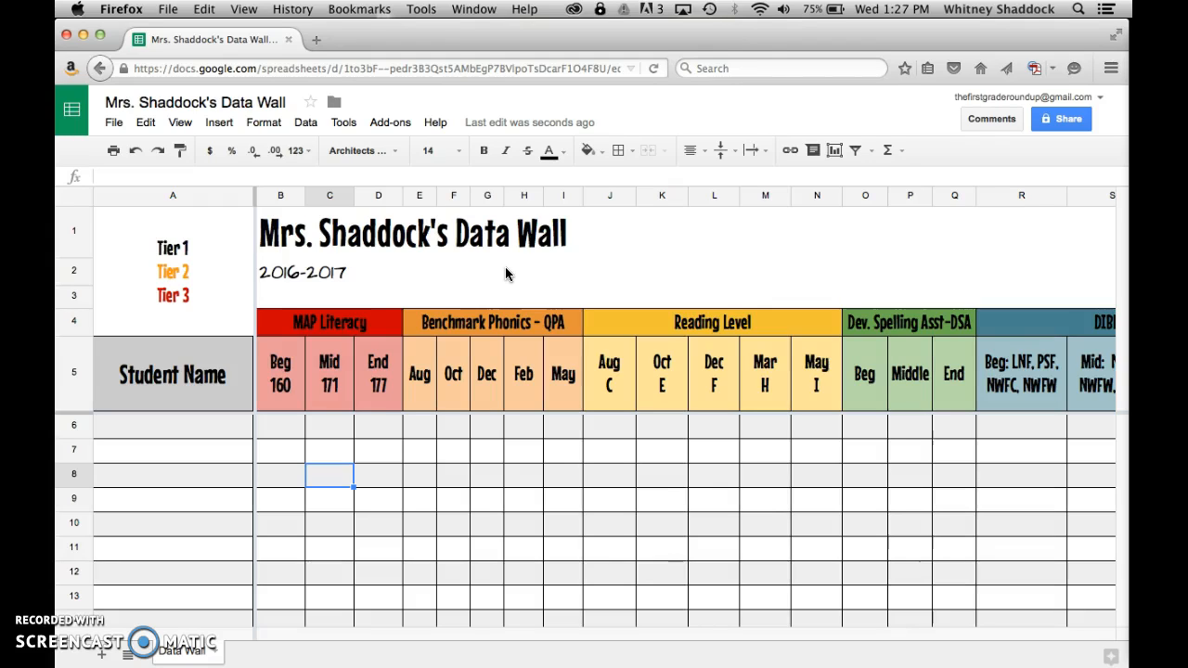
{"action": "mouse_move", "coordinate": [427, 299]}
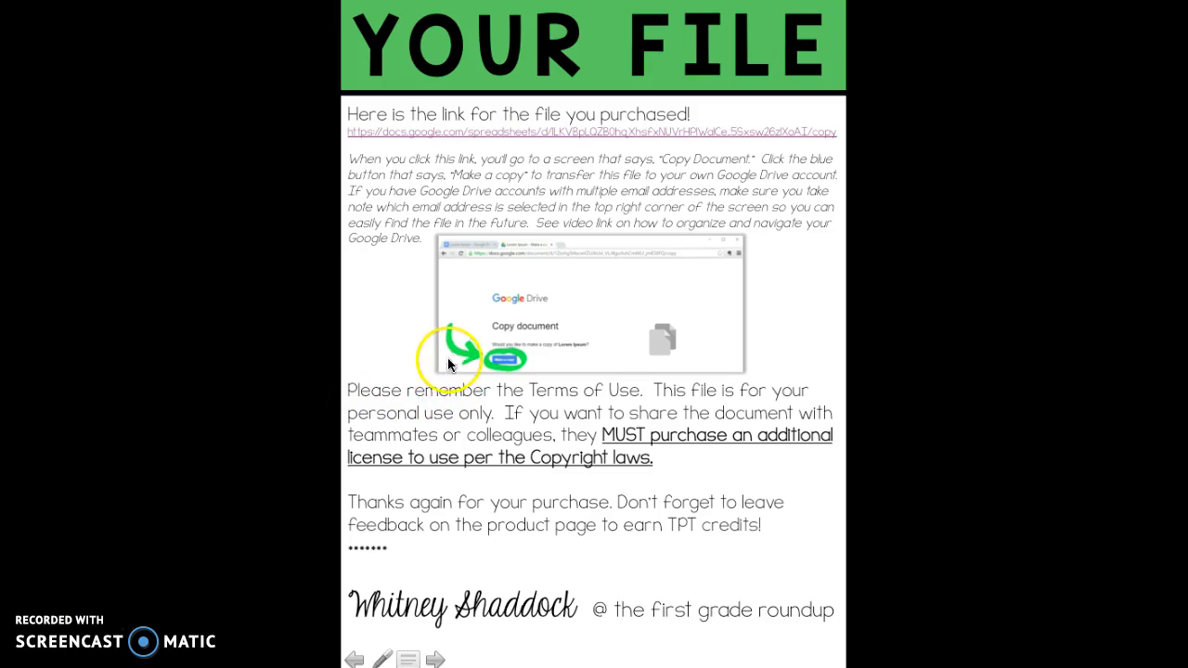
{"action": "mouse_move", "coordinate": [399, 555]}
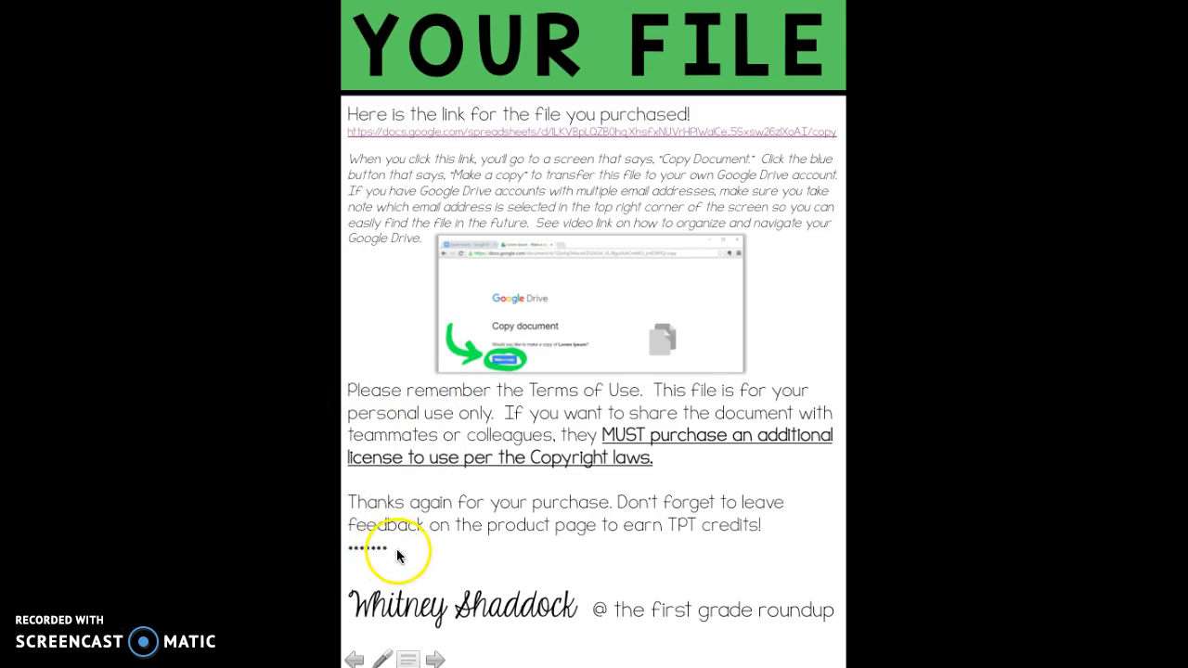
{"action": "mouse_move", "coordinate": [351, 555]}
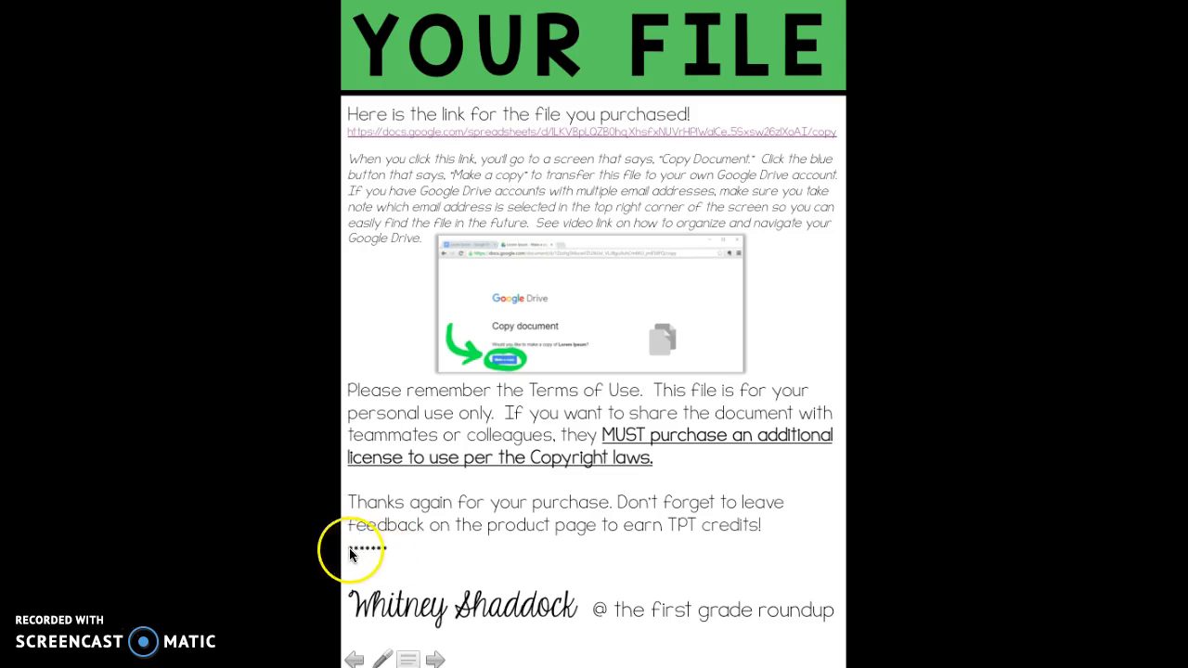
{"action": "mouse_move", "coordinate": [388, 550]}
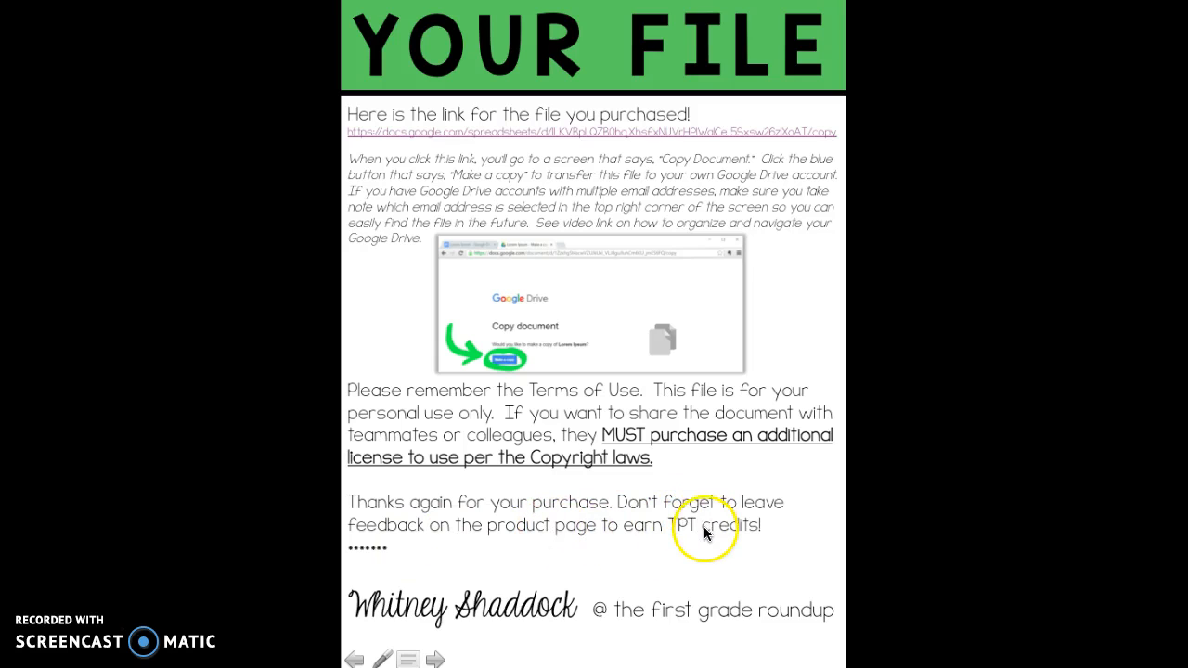
{"action": "mouse_move", "coordinate": [388, 552]}
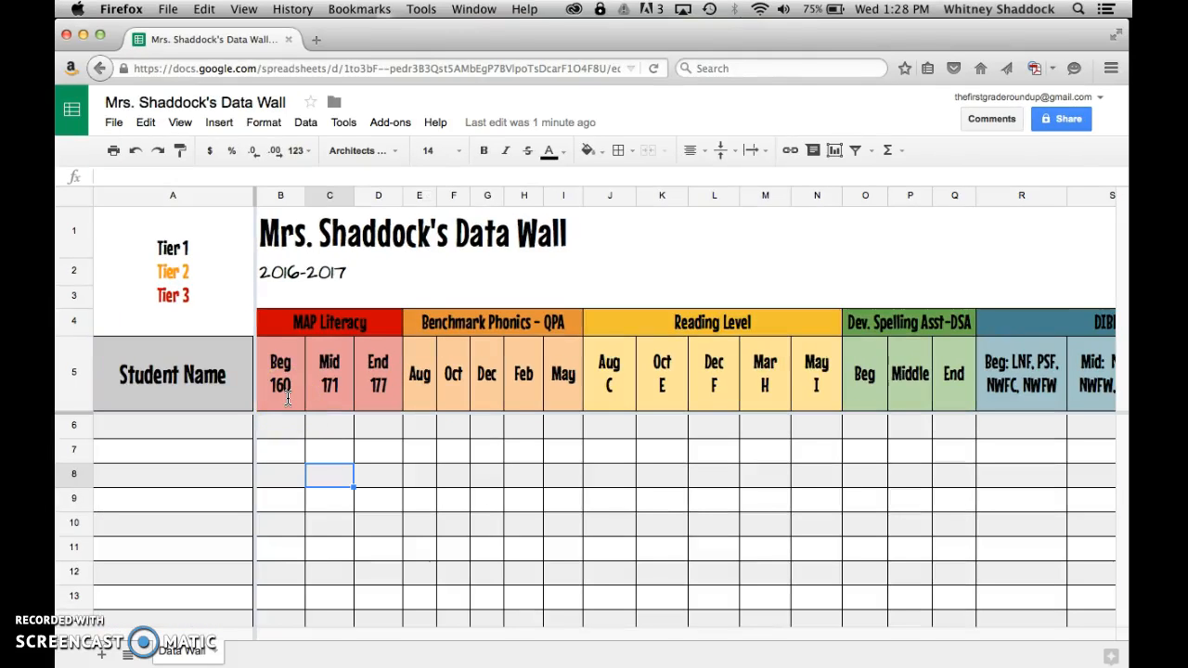
{"action": "mouse_move", "coordinate": [277, 464]}
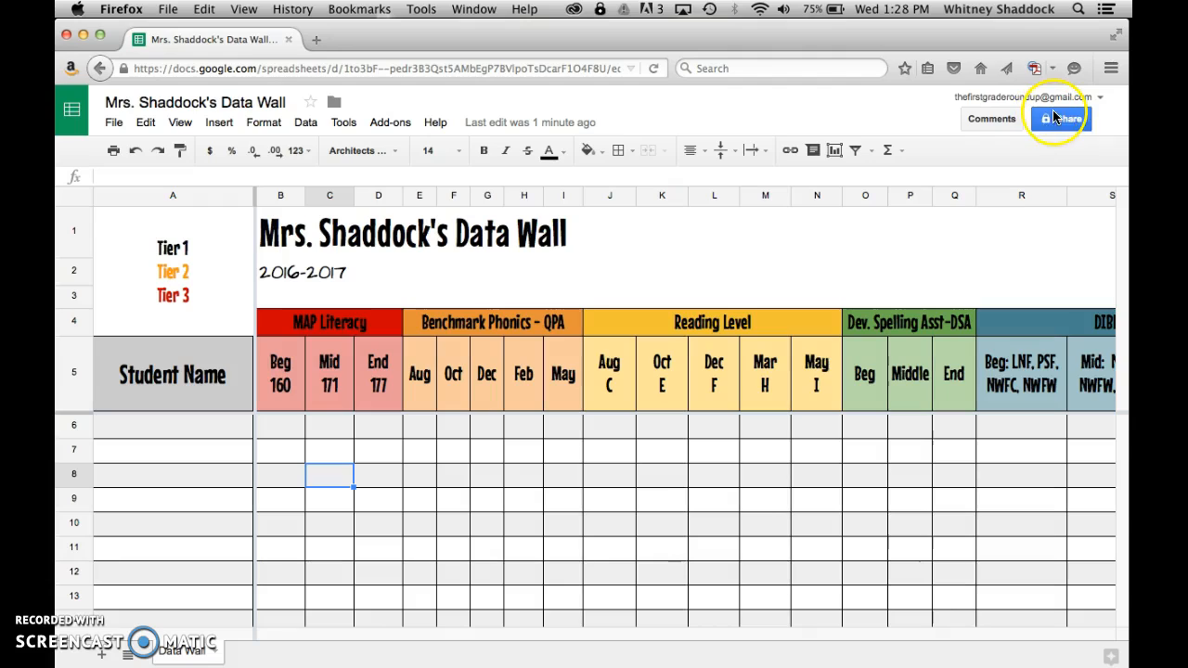
{"action": "mouse_move", "coordinate": [1060, 119]}
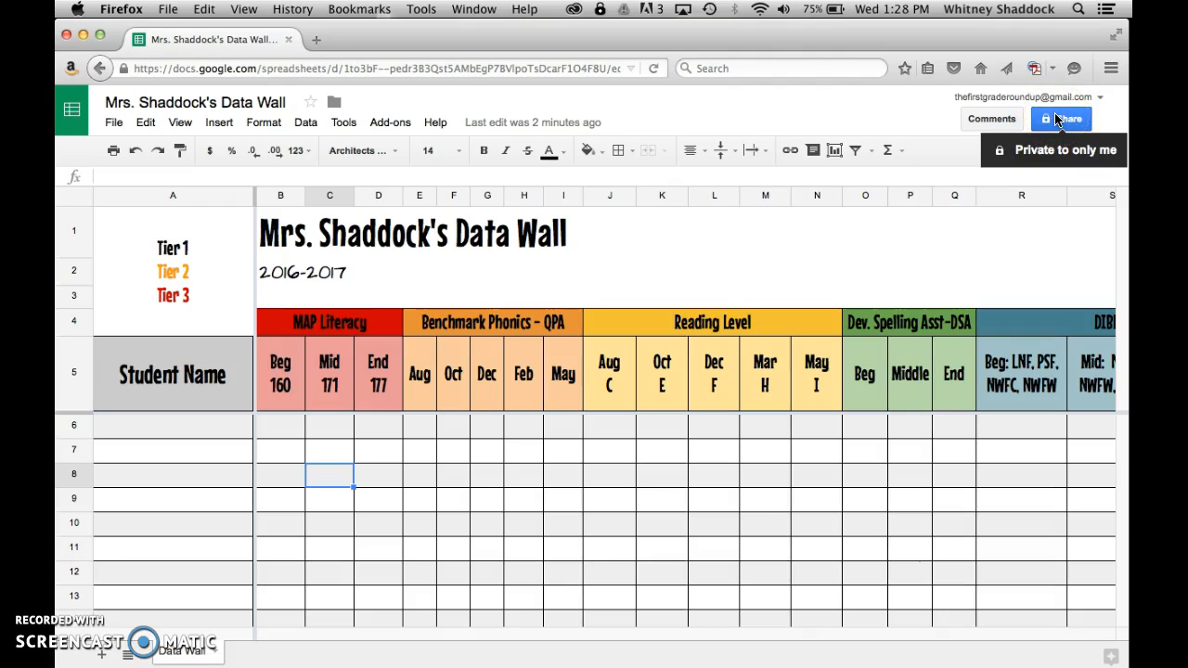
Bring up the Share dialog for Mrs. Shaddock's Data Wall
{"action": "left_click", "coordinate": [1066, 118]}
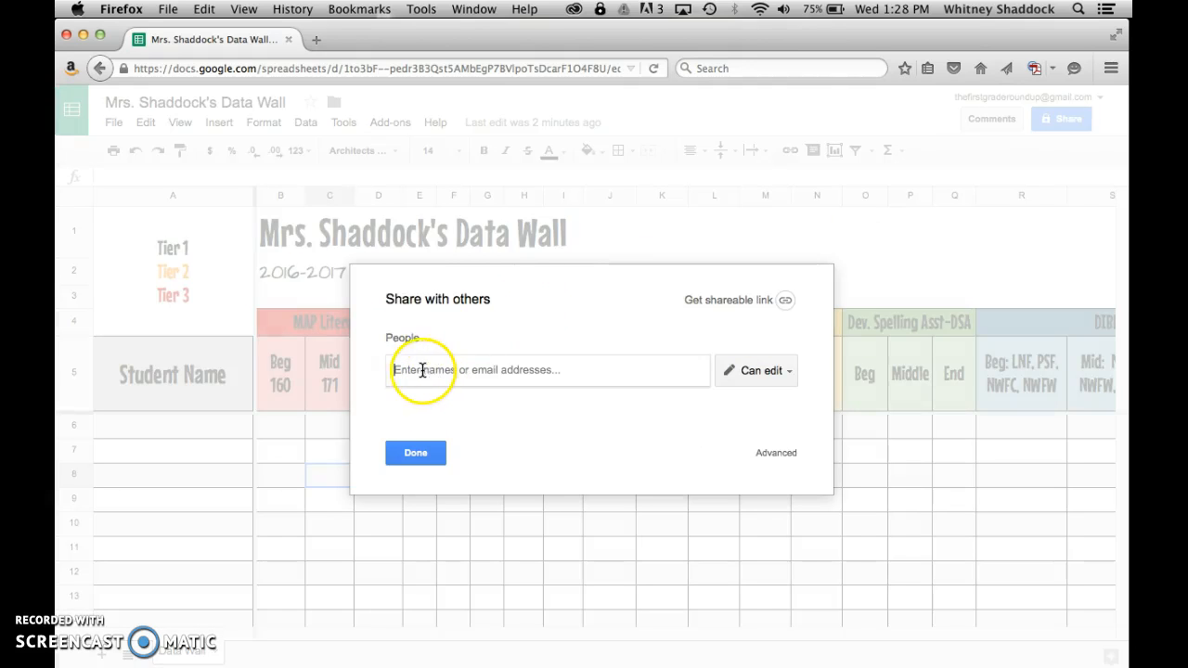
{"action": "mouse_move", "coordinate": [417, 369]}
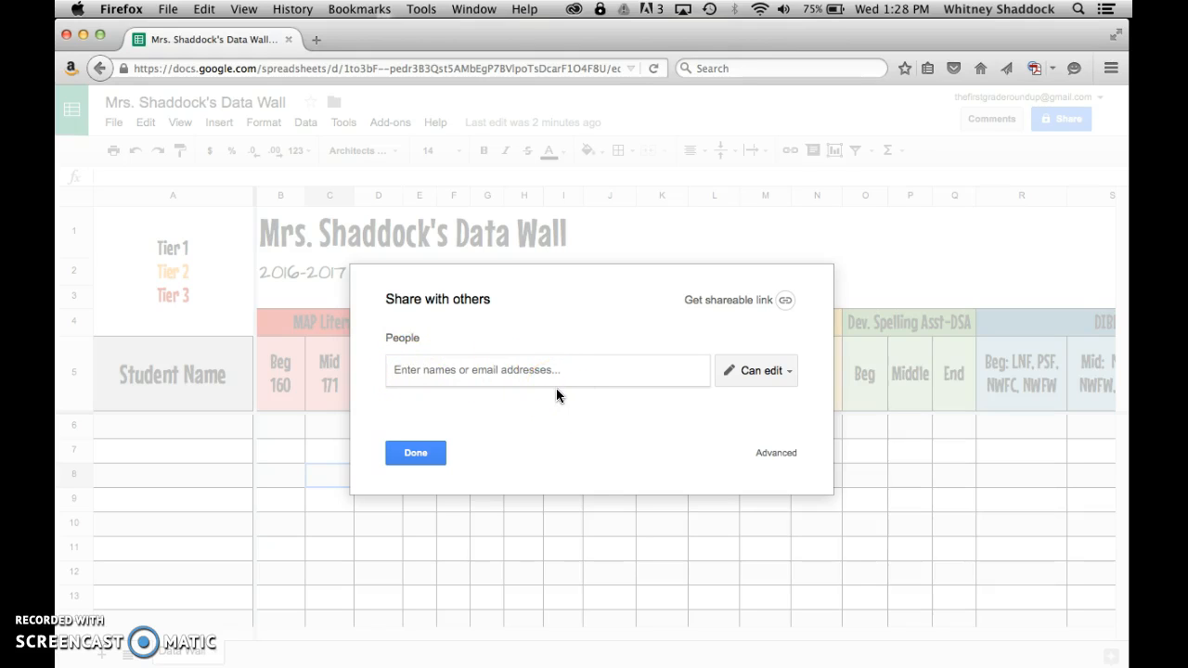
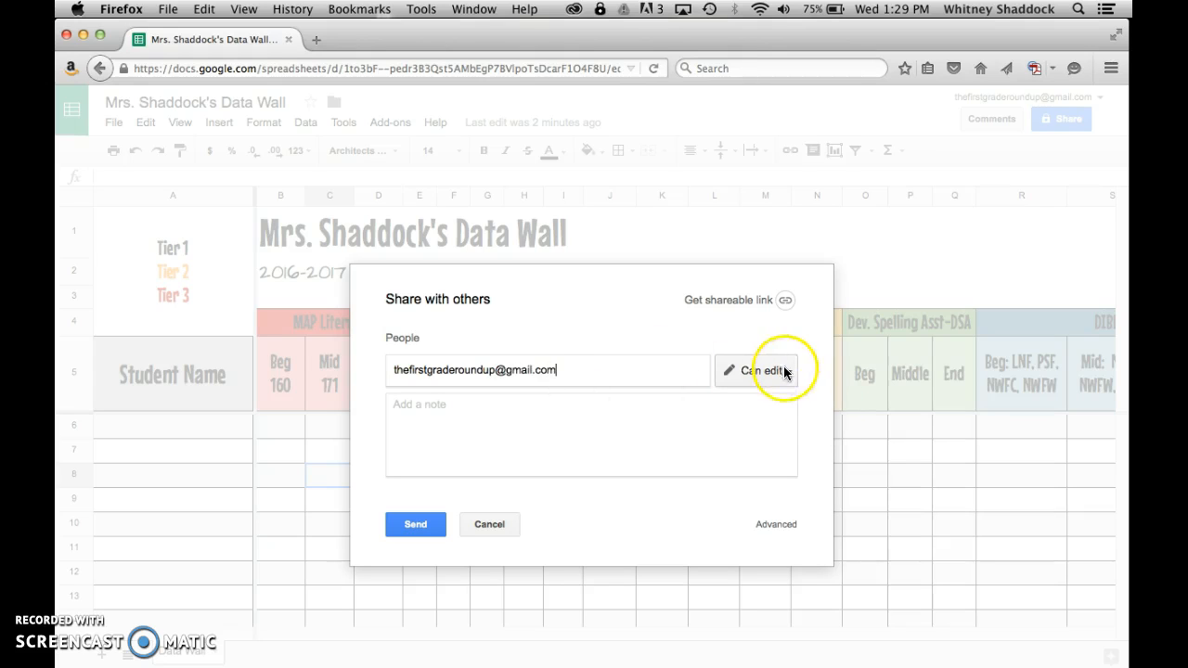
{"action": "left_click", "coordinate": [757, 370]}
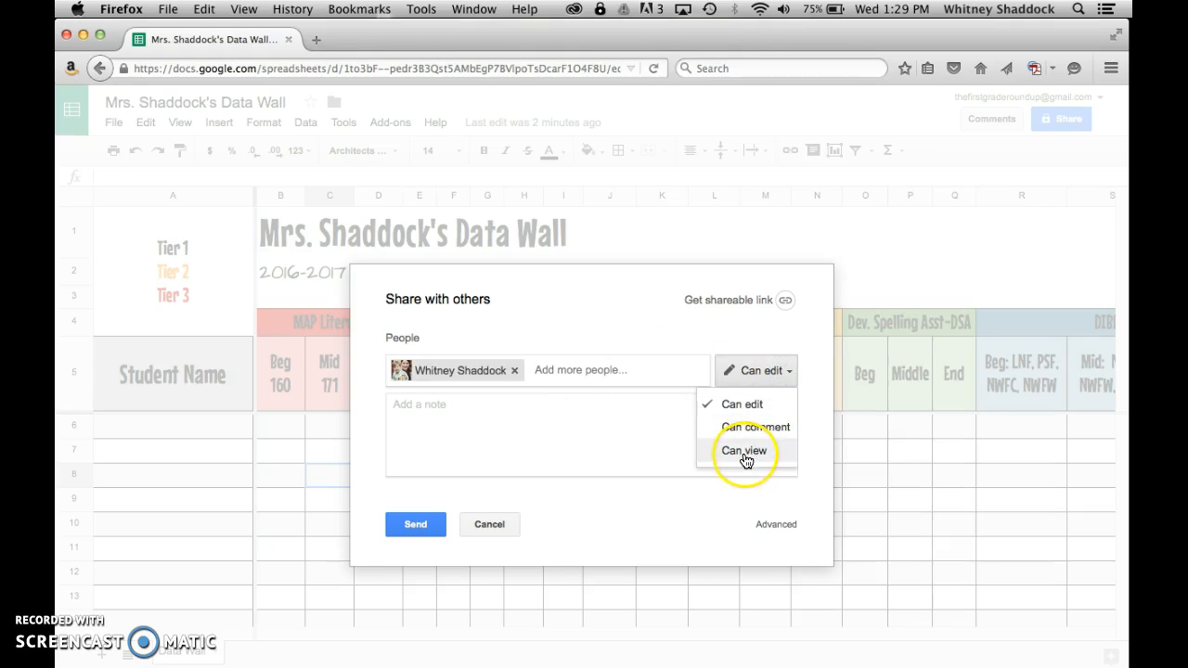
{"action": "left_click", "coordinate": [744, 450]}
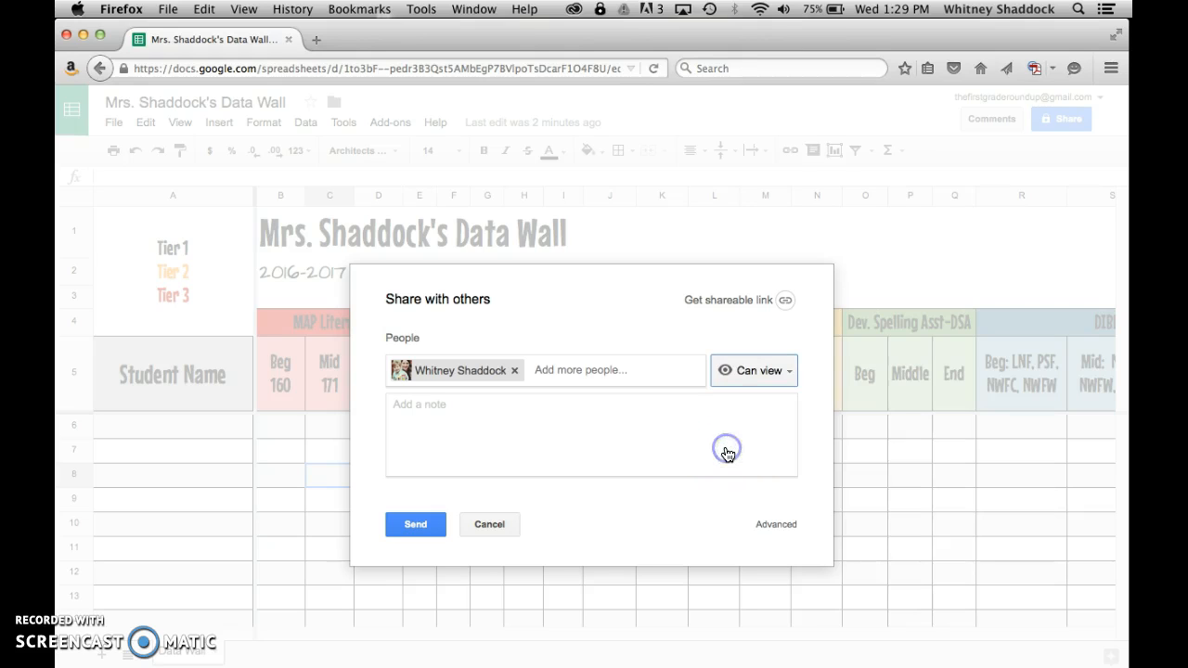
{"action": "mouse_move", "coordinate": [707, 381]}
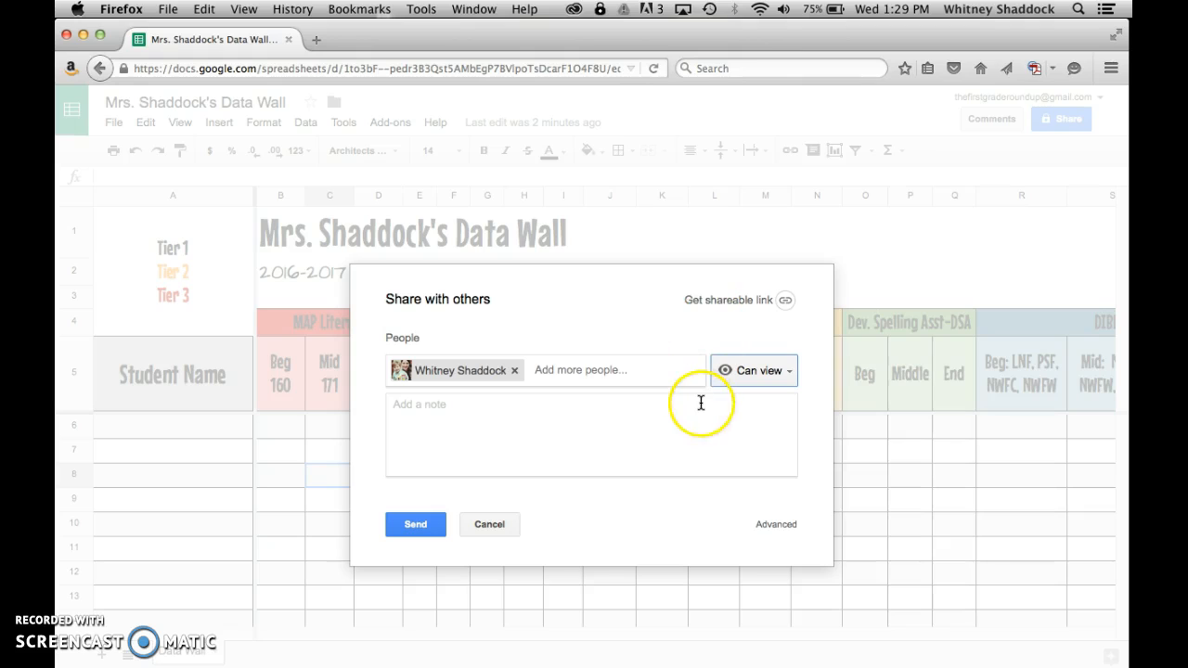
{"action": "mouse_move", "coordinate": [715, 385]}
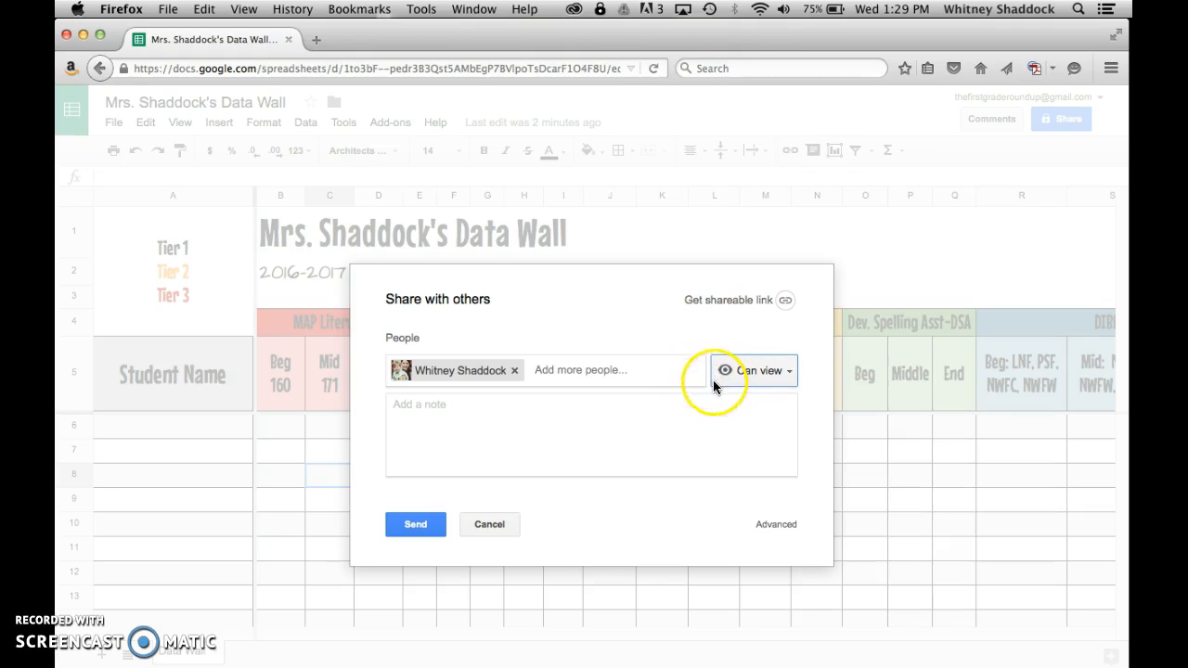
{"action": "mouse_move", "coordinate": [608, 390]}
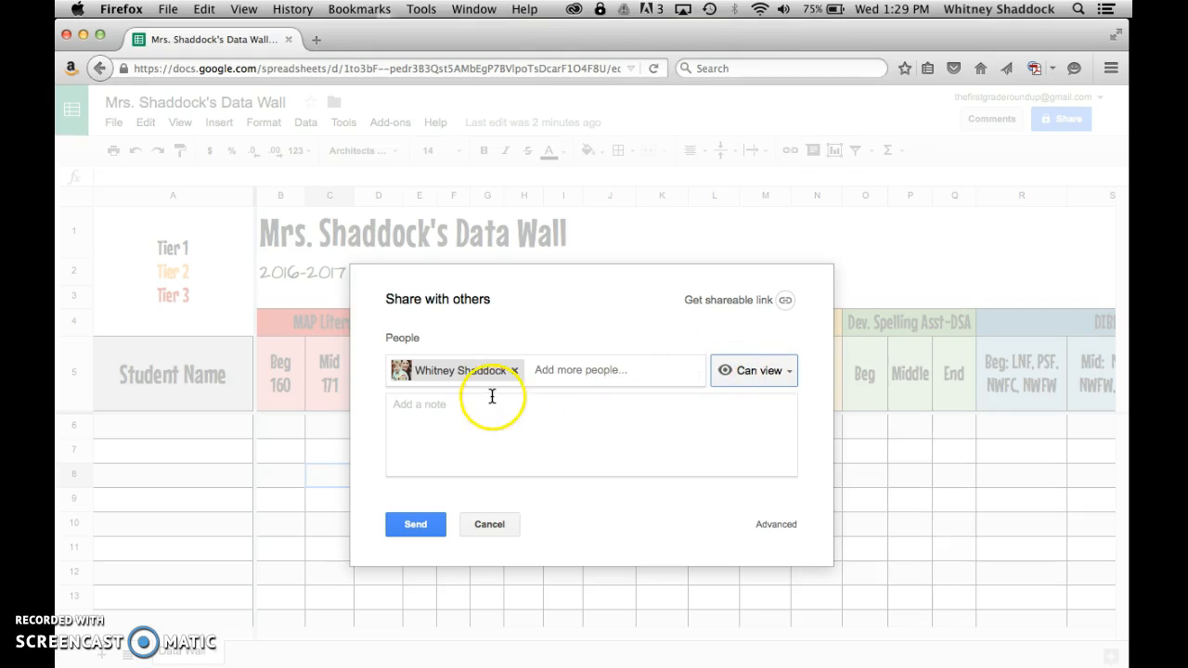
{"action": "mouse_move", "coordinate": [719, 438]}
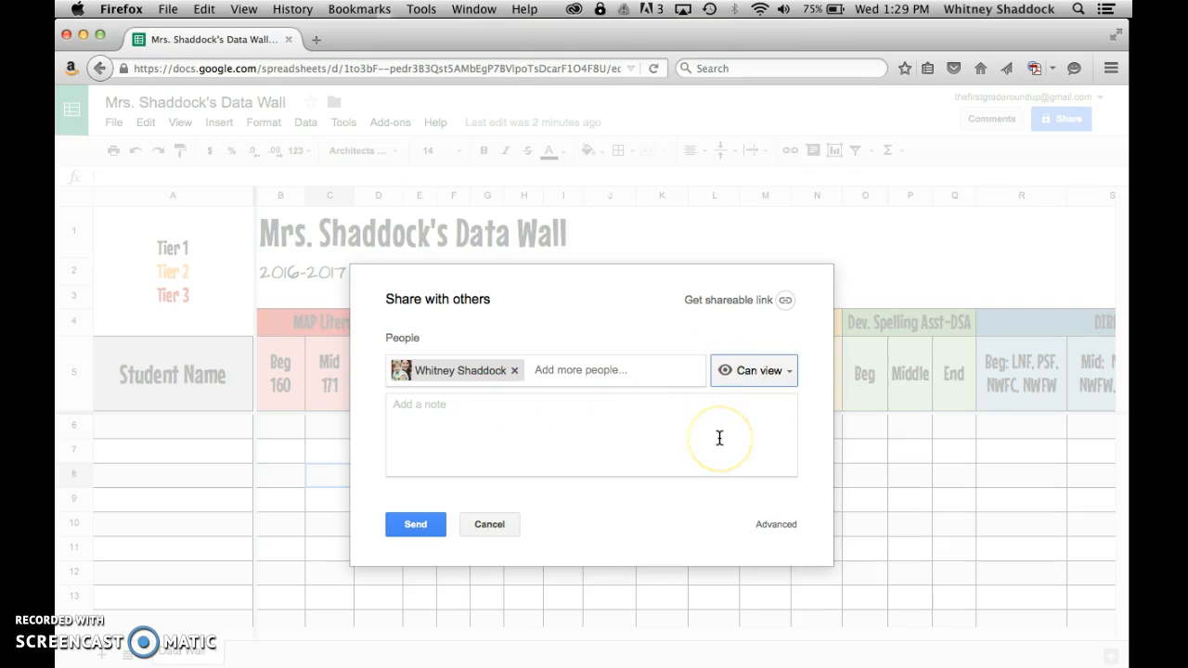
{"action": "left_click", "coordinate": [753, 370]}
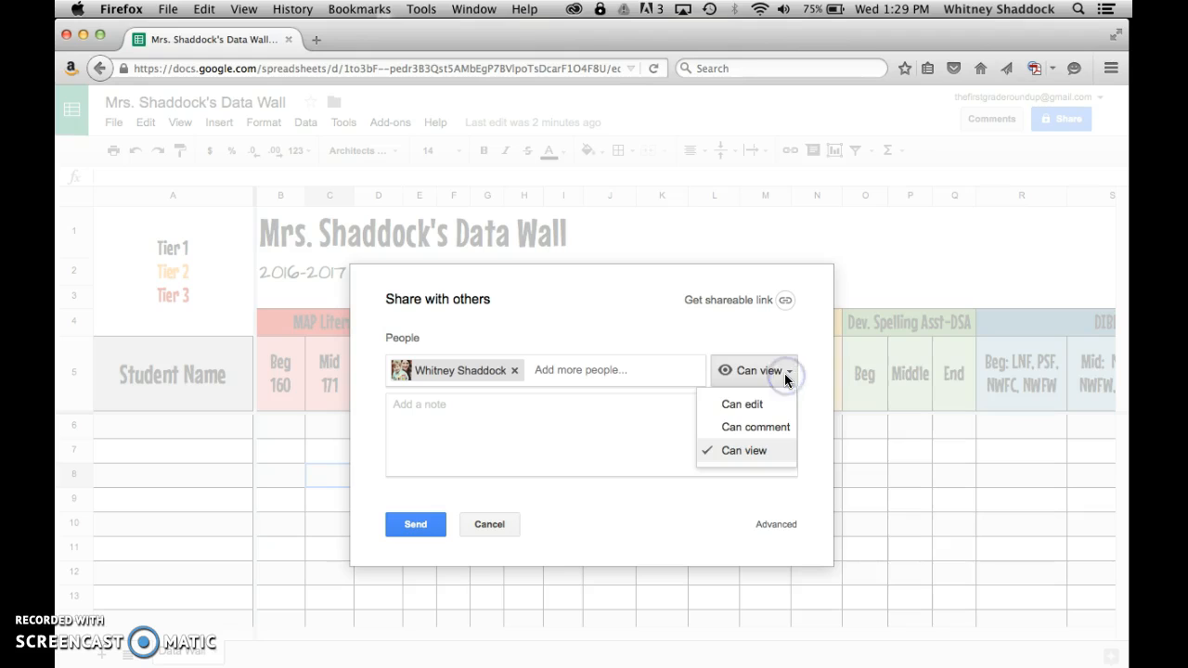
{"action": "left_click", "coordinate": [742, 403]}
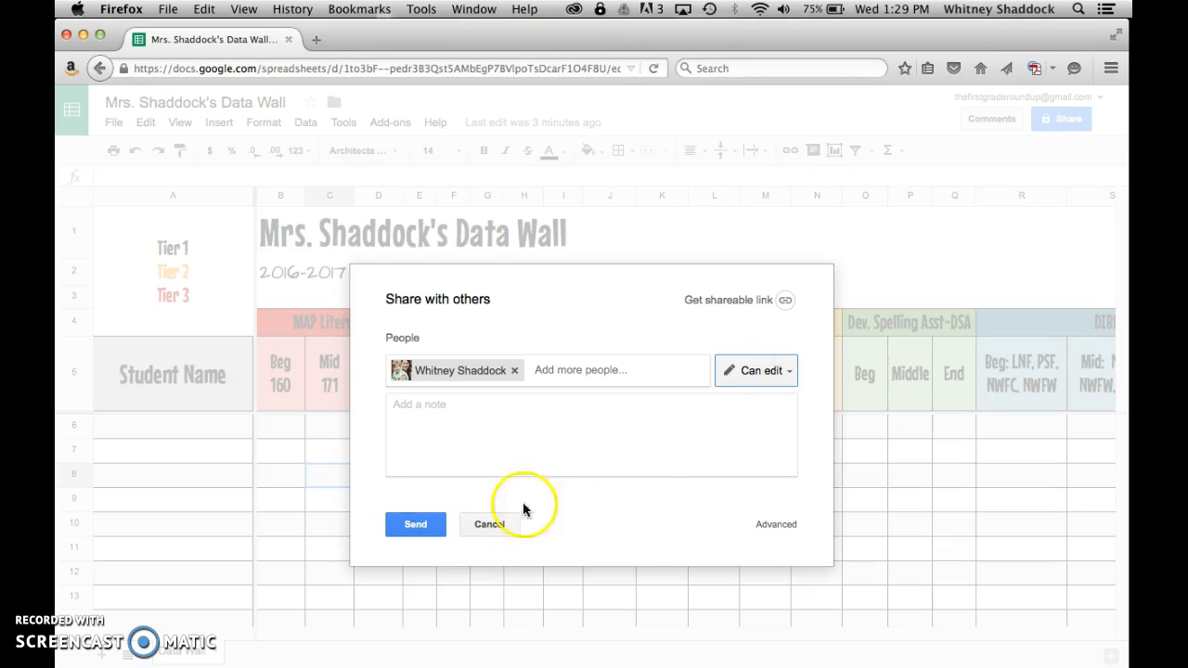
{"action": "left_click", "coordinate": [514, 371]}
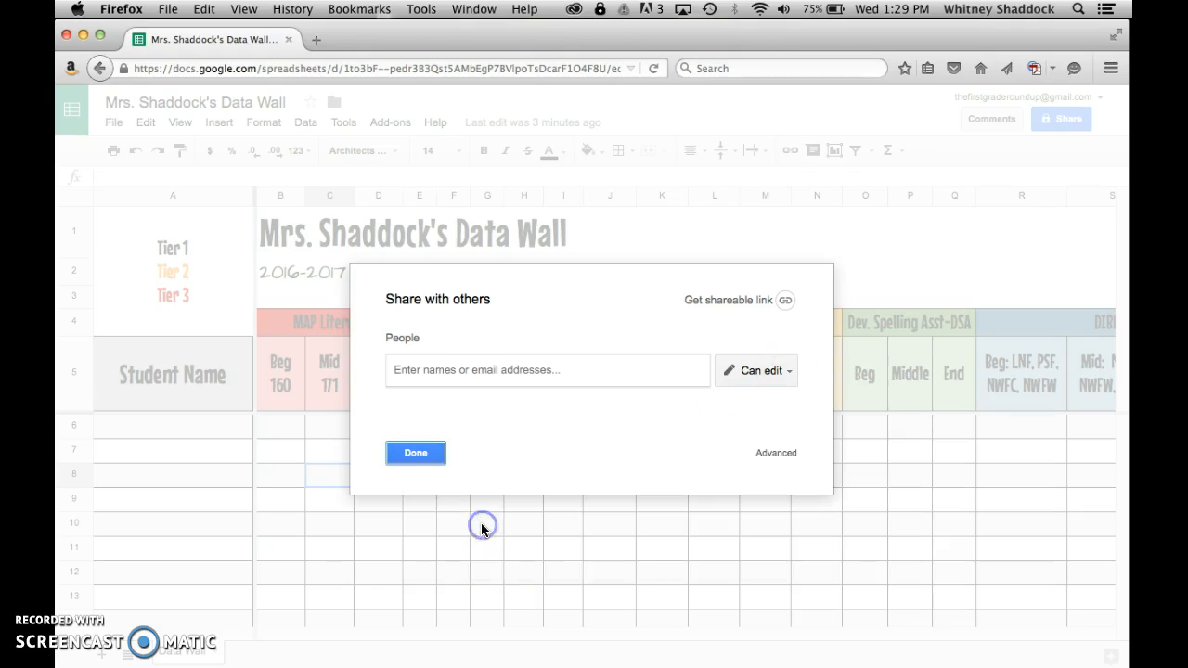
{"action": "left_click", "coordinate": [414, 453]}
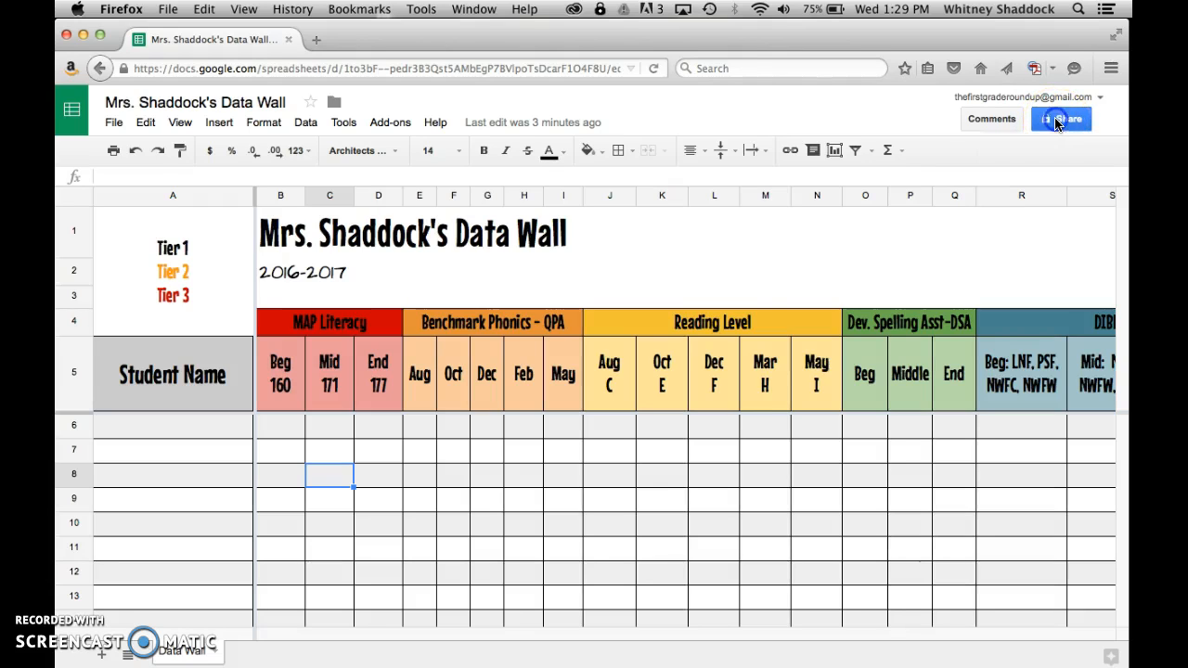
{"action": "left_click", "coordinate": [1060, 119]}
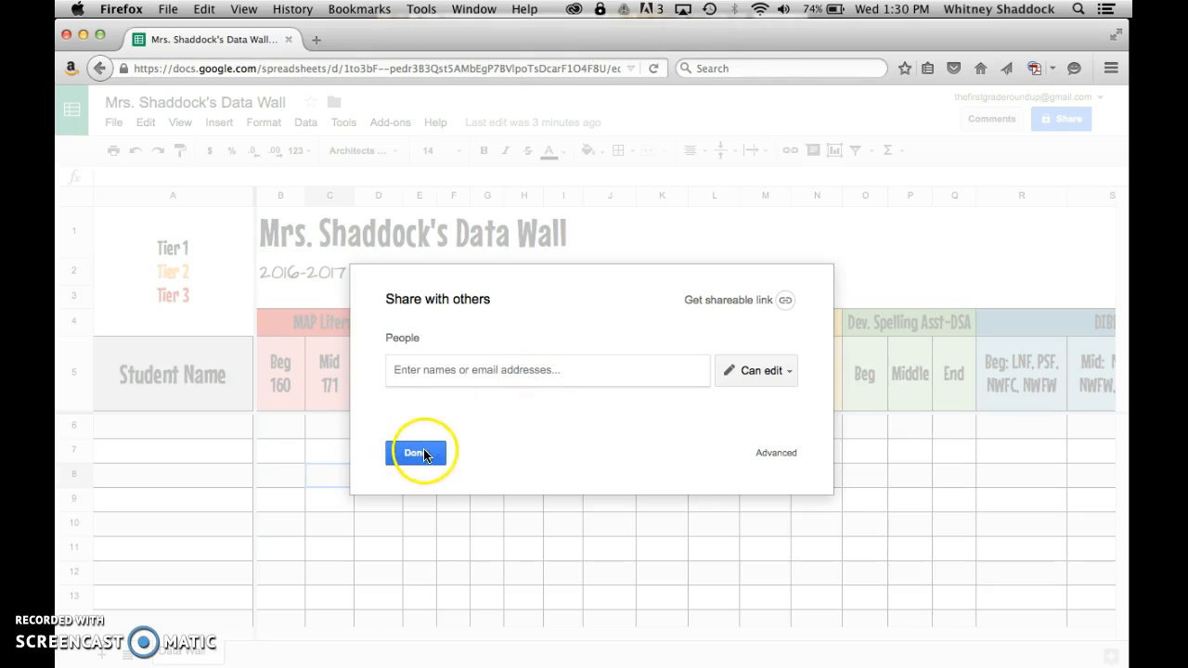
Dismiss the Share with others dialog with Done and select cell B6
{"action": "left_click", "coordinate": [415, 453]}
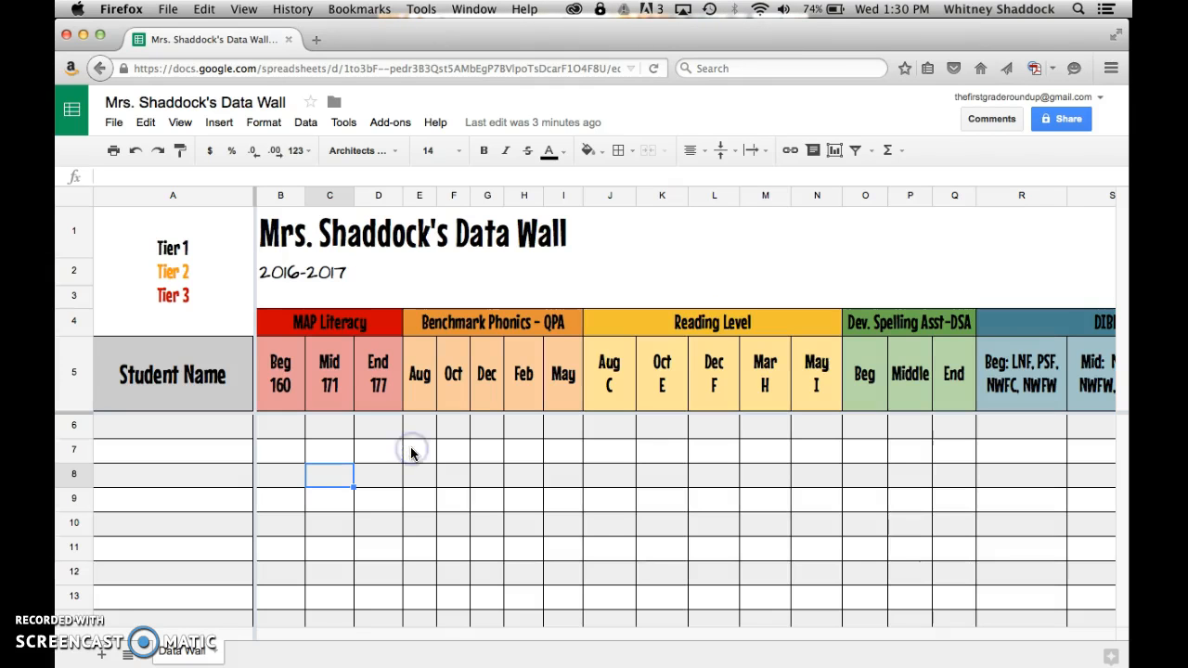
{"action": "left_click", "coordinate": [280, 426]}
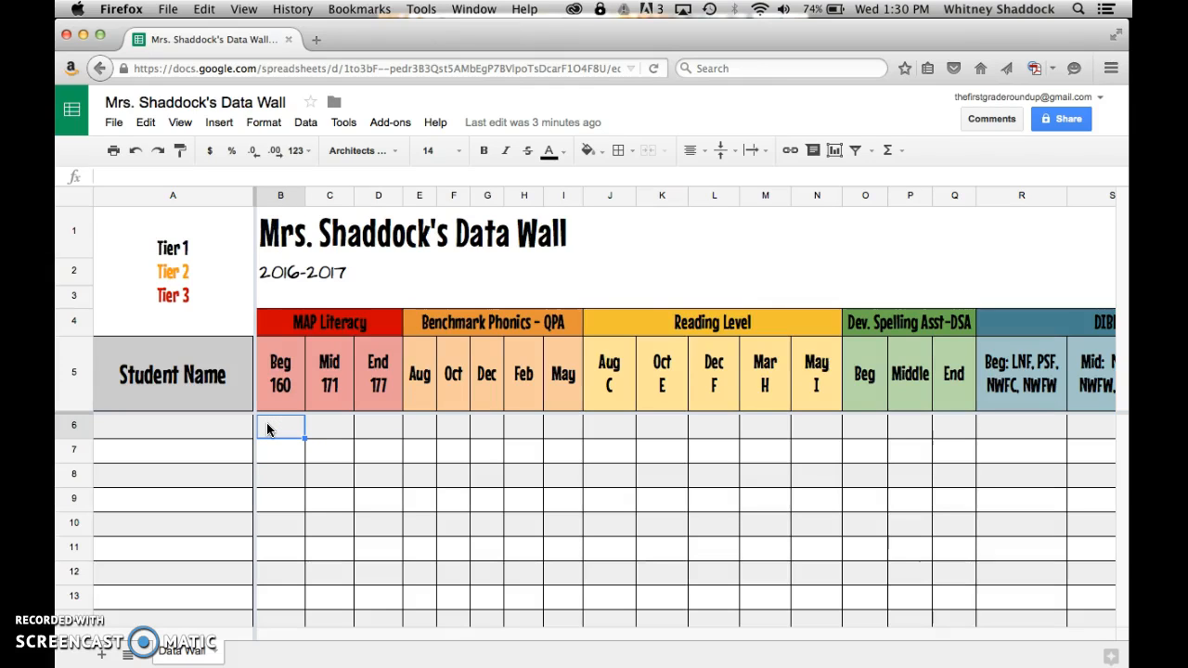
{"action": "mouse_move", "coordinate": [608, 114]}
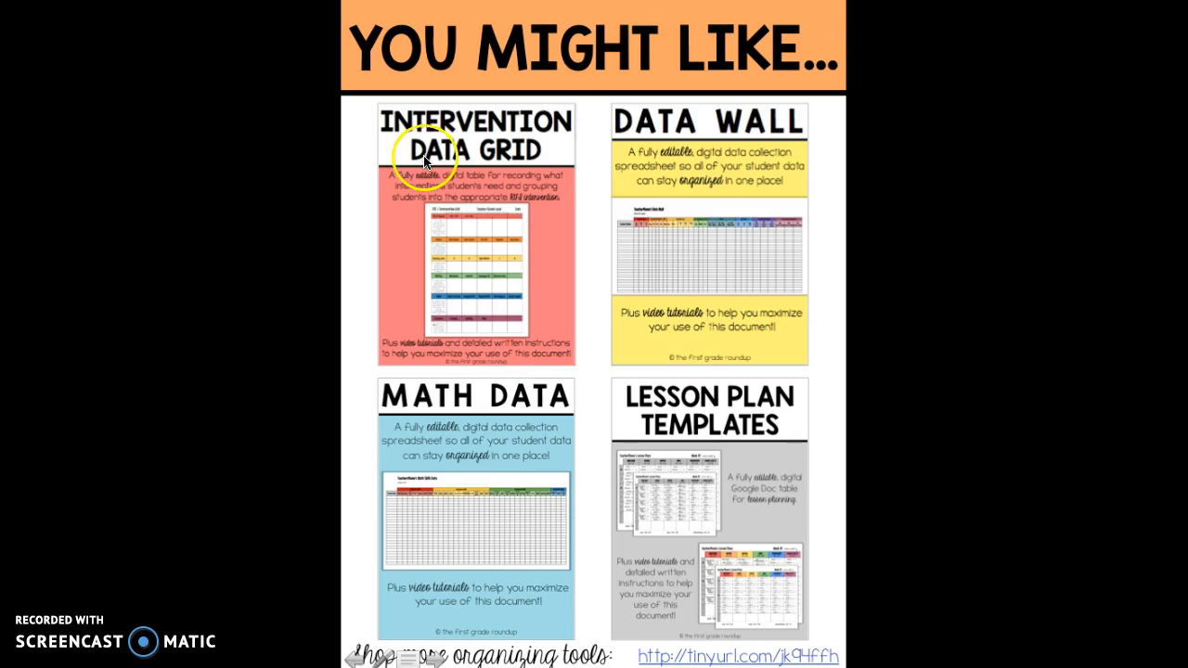
{"action": "mouse_move", "coordinate": [706, 111]}
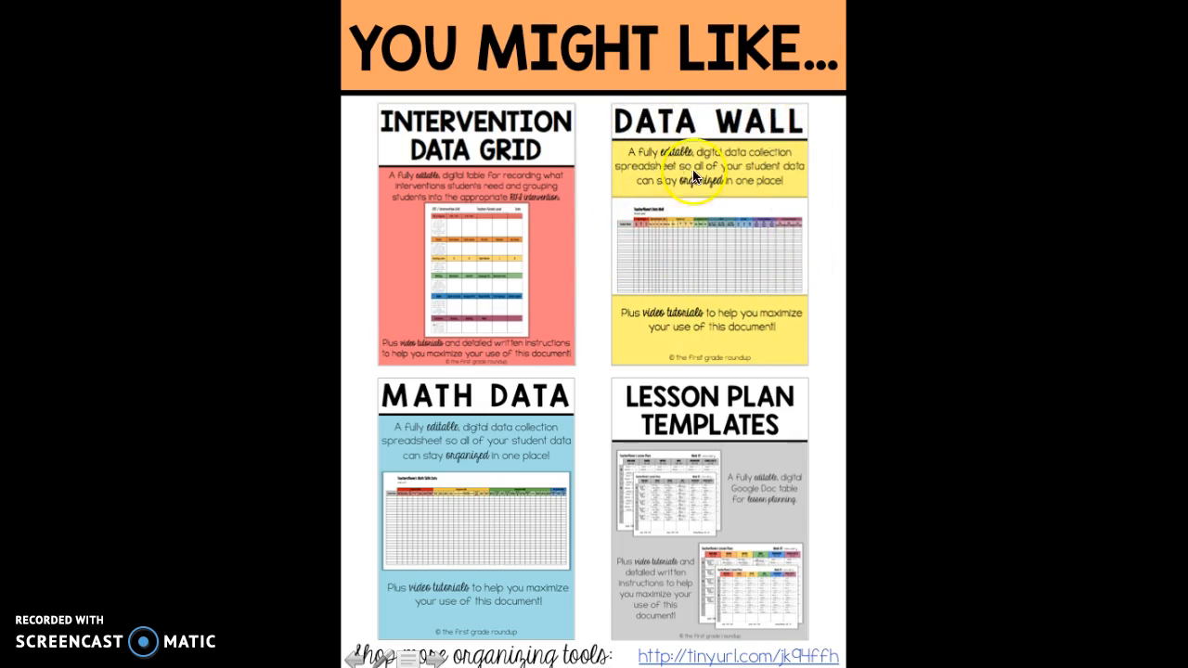
{"action": "mouse_move", "coordinate": [568, 288]}
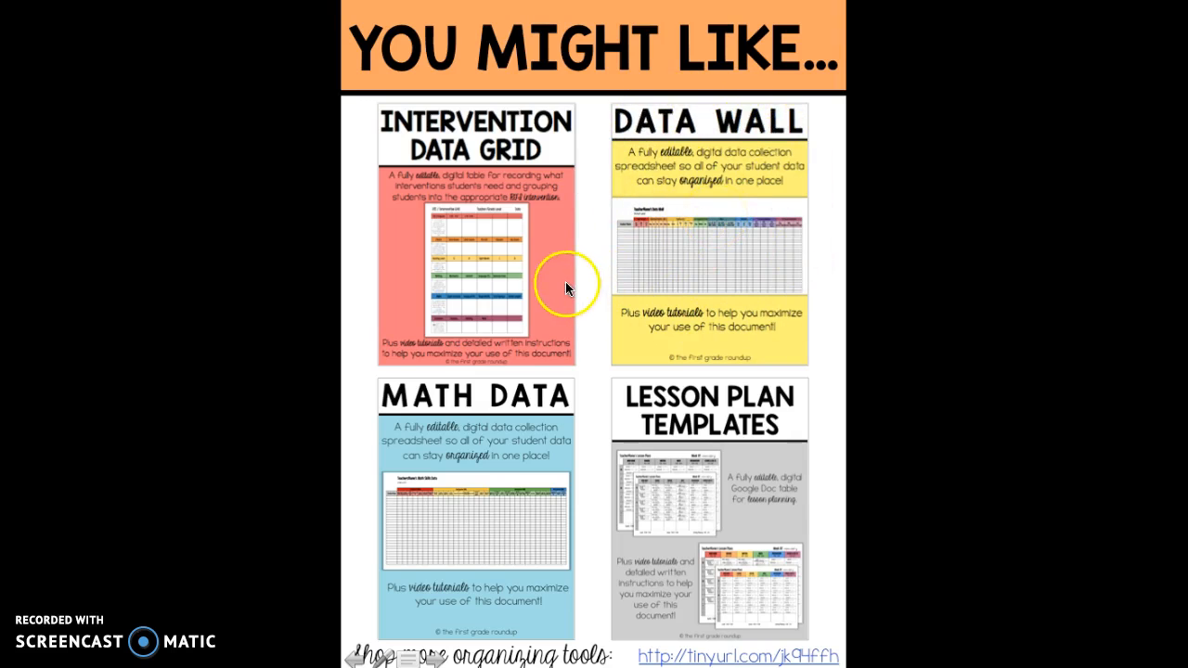
{"action": "mouse_move", "coordinate": [418, 107]}
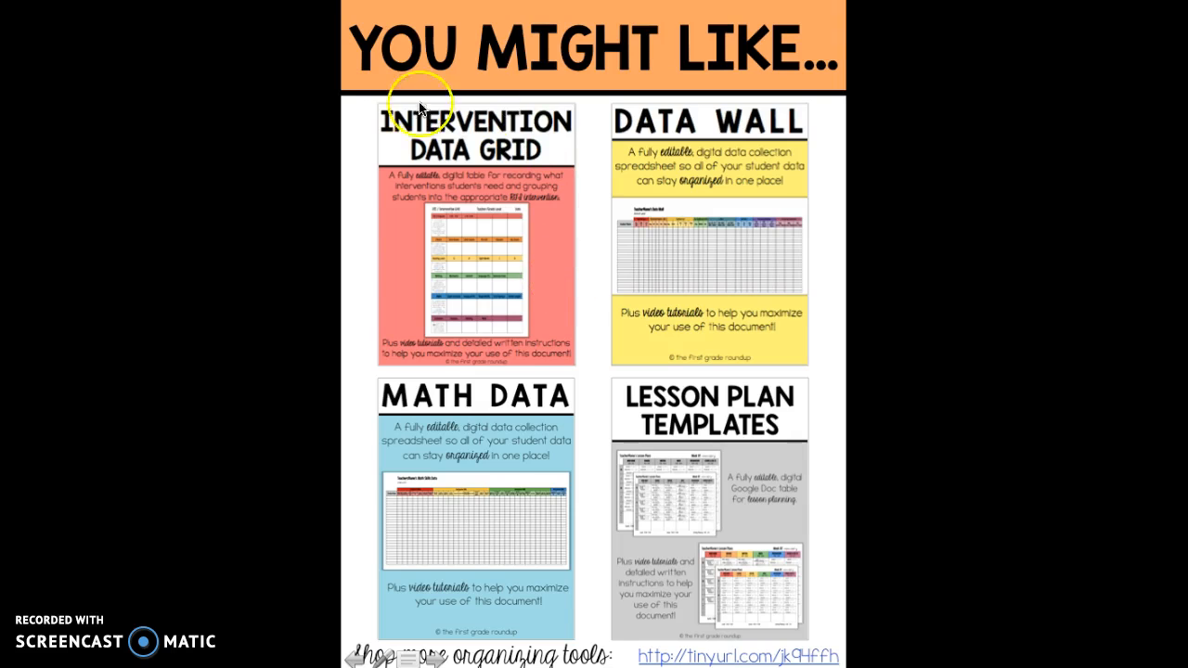
{"action": "mouse_move", "coordinate": [555, 270]}
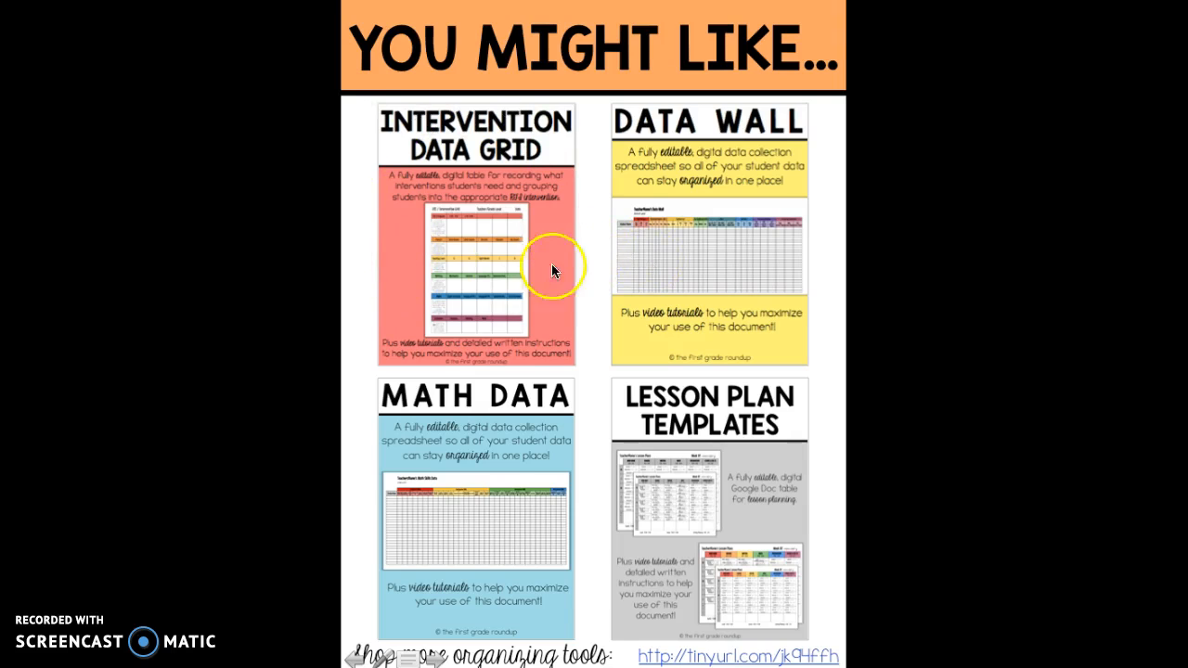
{"action": "mouse_move", "coordinate": [566, 290]}
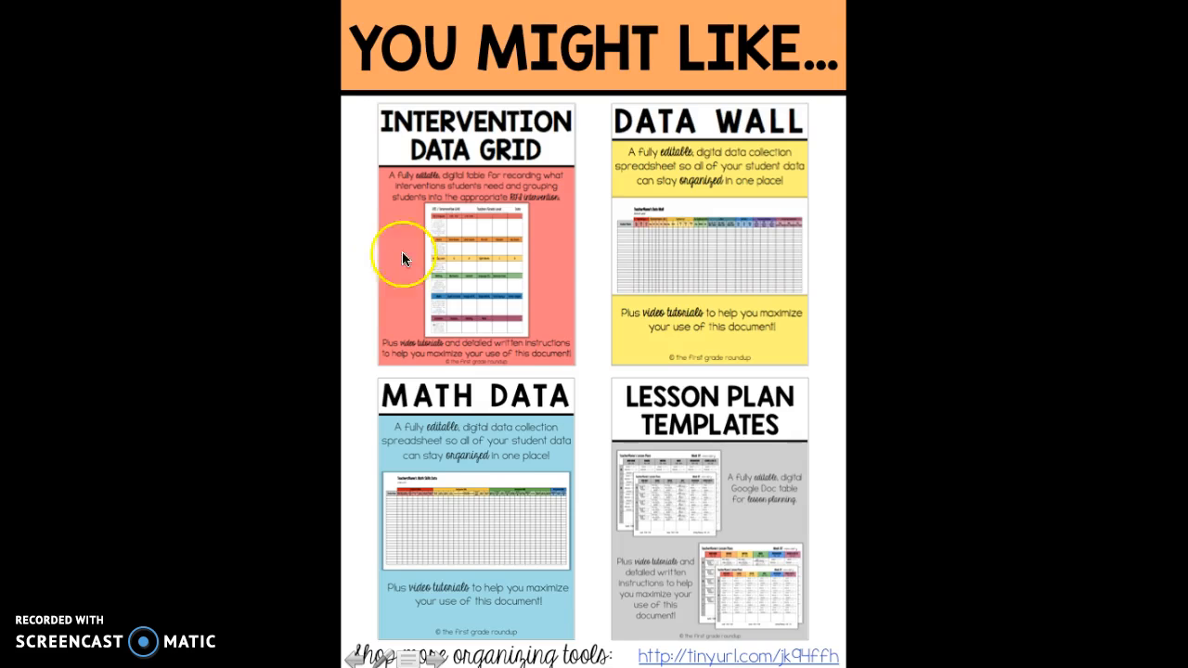
{"action": "mouse_move", "coordinate": [677, 259]}
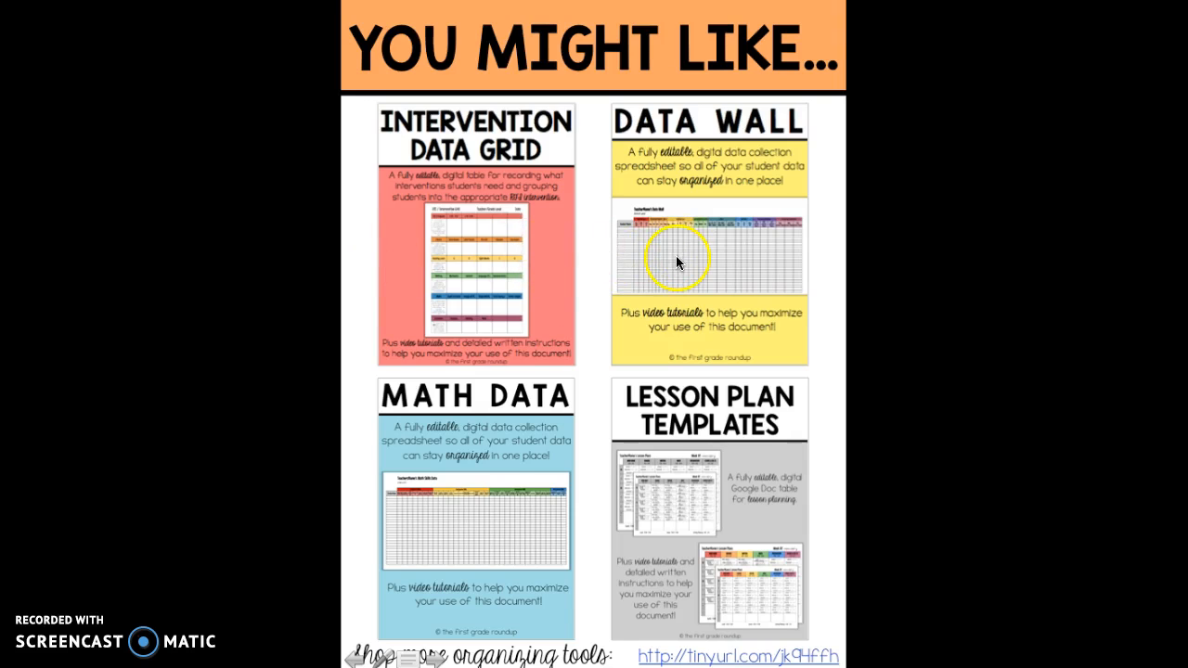
{"action": "mouse_move", "coordinate": [509, 538]}
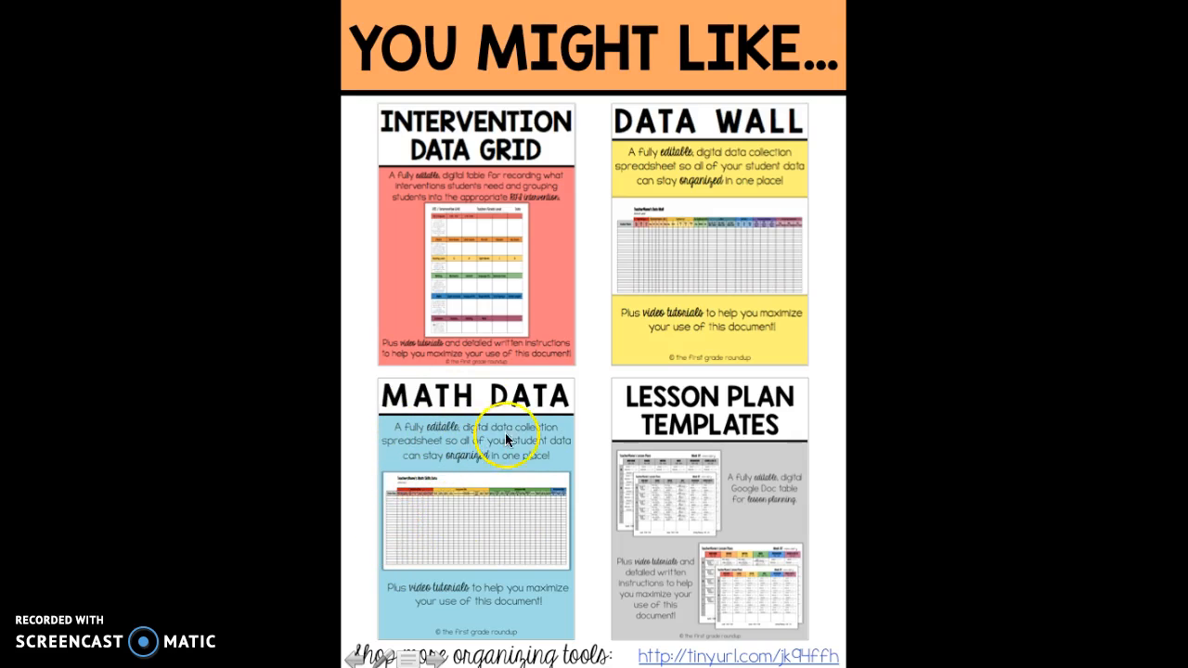
{"action": "mouse_move", "coordinate": [567, 441]}
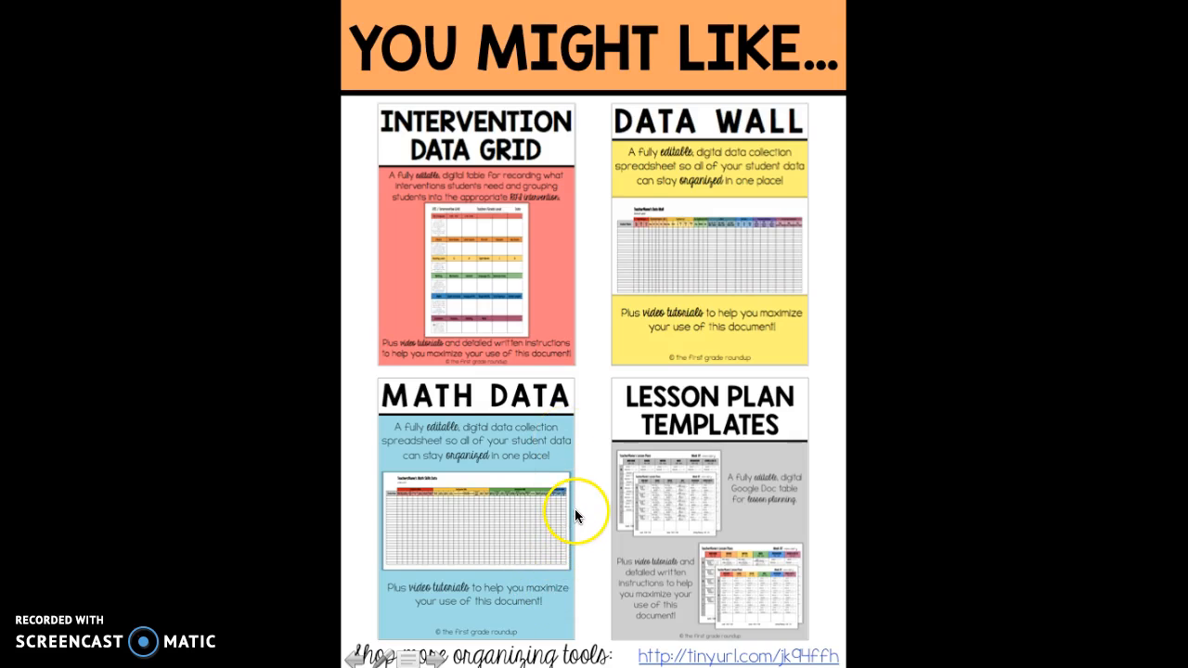
{"action": "mouse_move", "coordinate": [269, 529]}
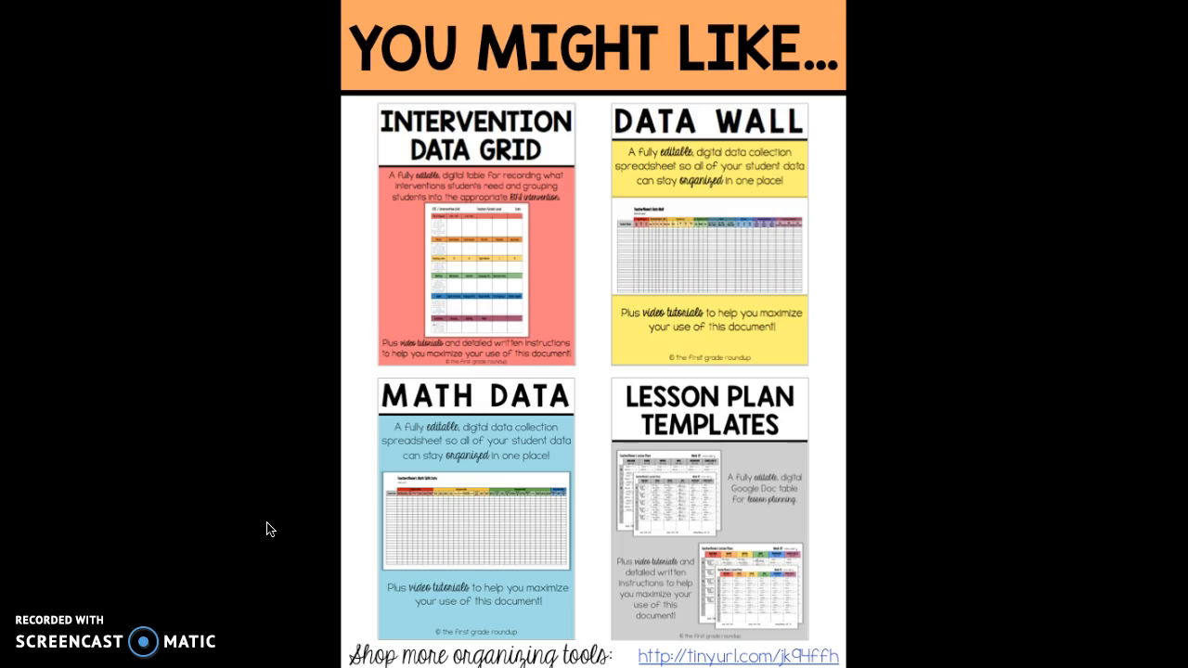
{"action": "left_click", "coordinate": [285, 383]}
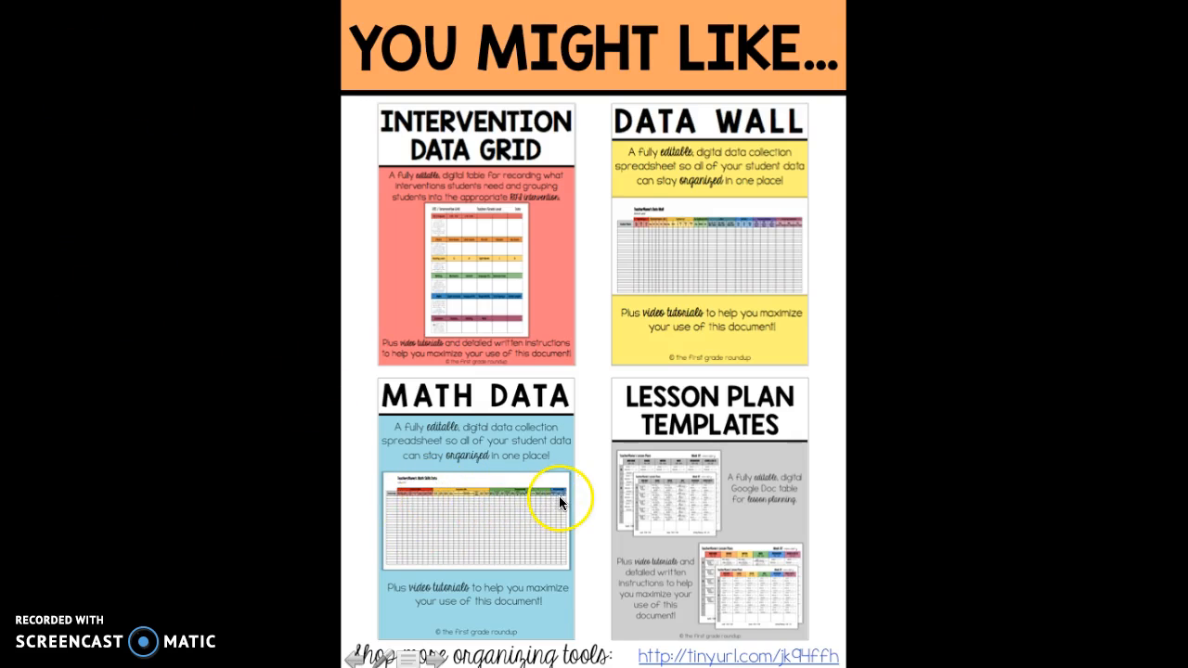
{"action": "mouse_move", "coordinate": [415, 504]}
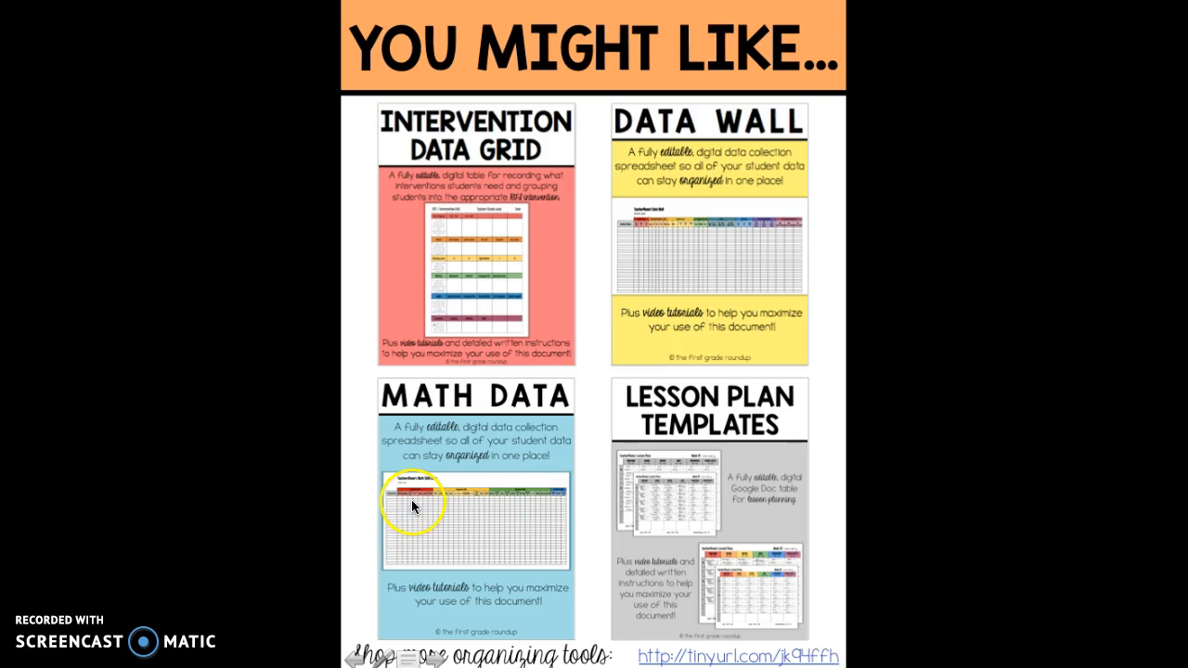
{"action": "mouse_move", "coordinate": [514, 513]}
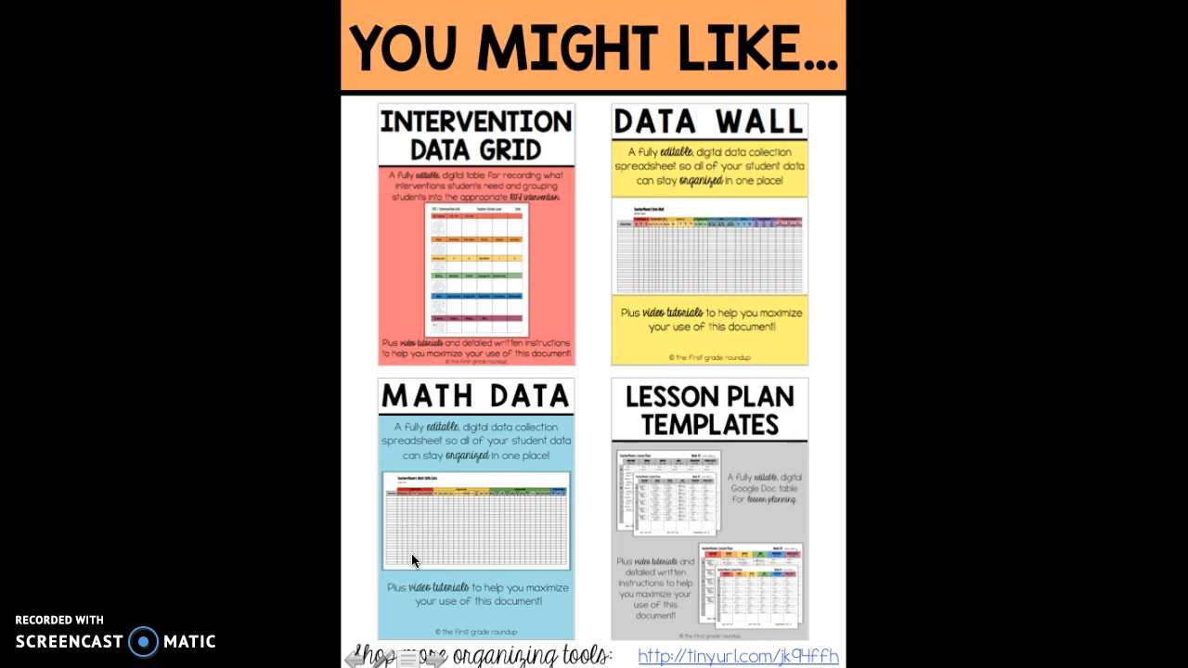
{"action": "left_click", "coordinate": [423, 548]}
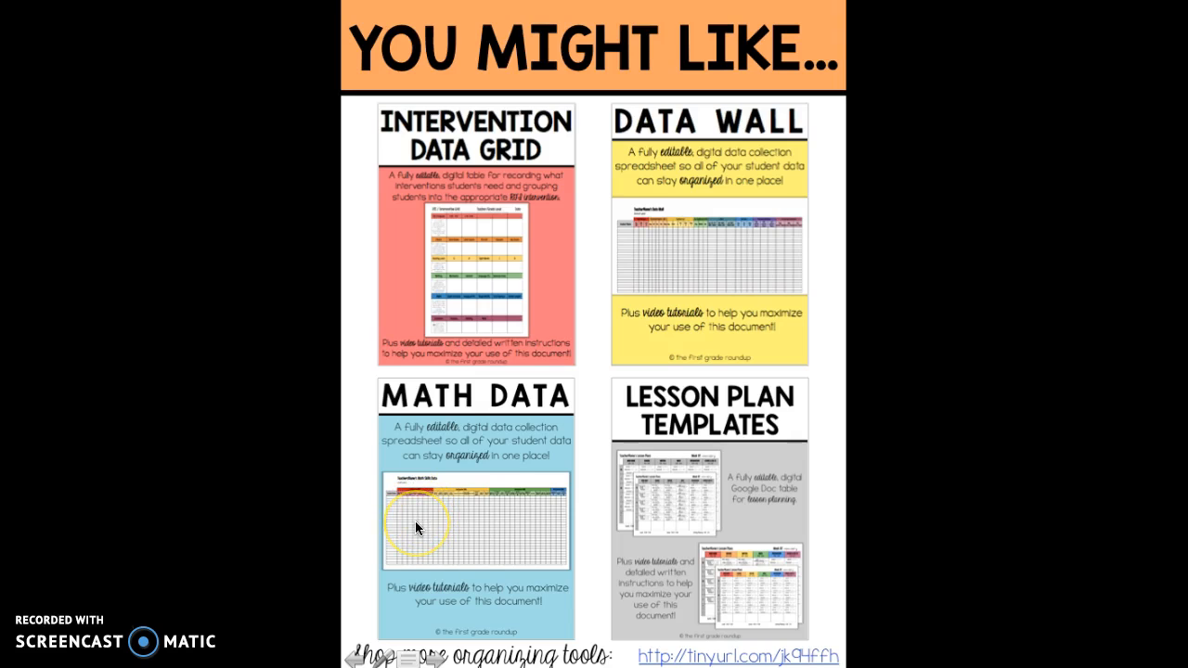
{"action": "mouse_move", "coordinate": [575, 474]}
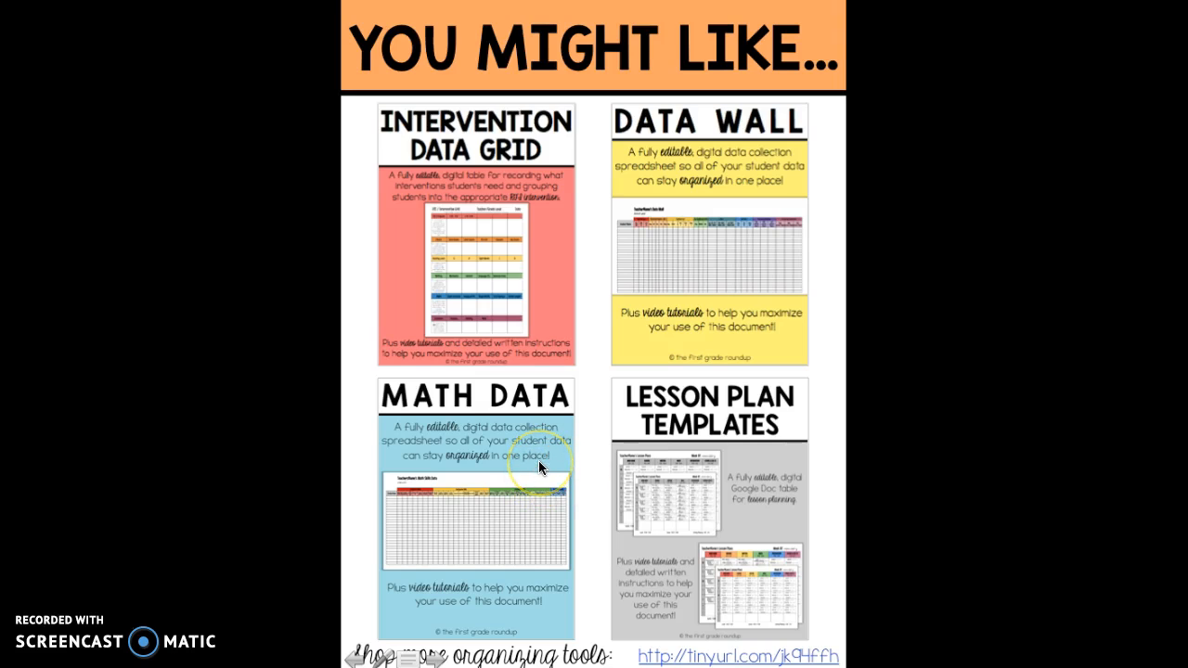
{"action": "mouse_move", "coordinate": [643, 480]}
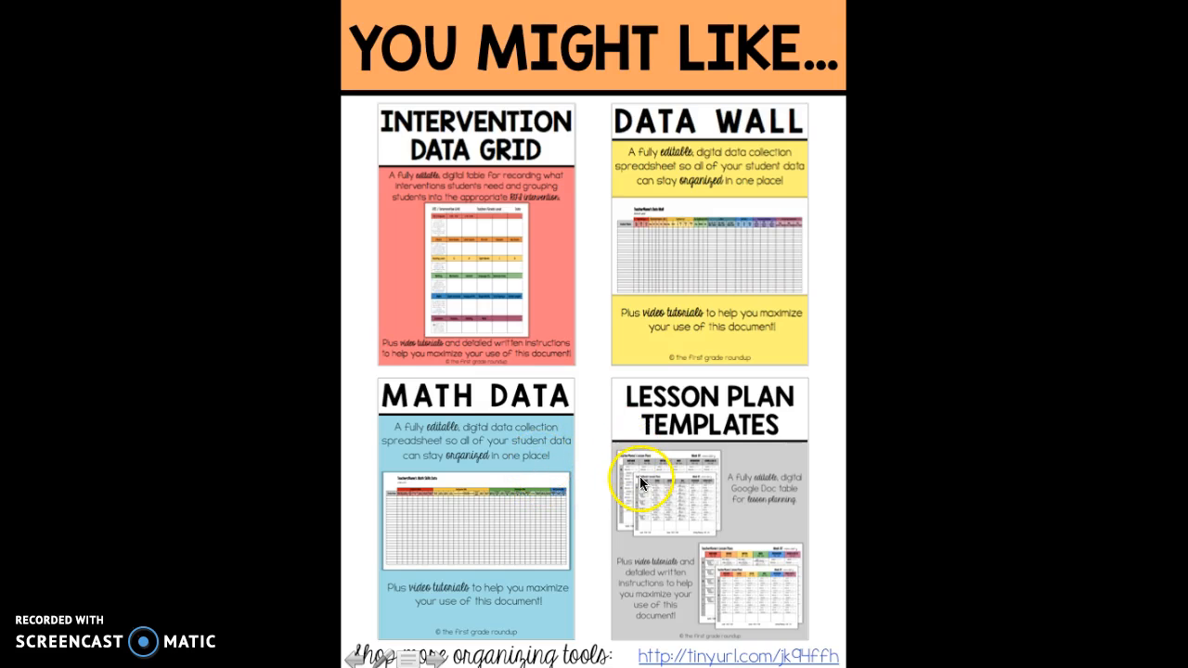
{"action": "mouse_move", "coordinate": [819, 544]}
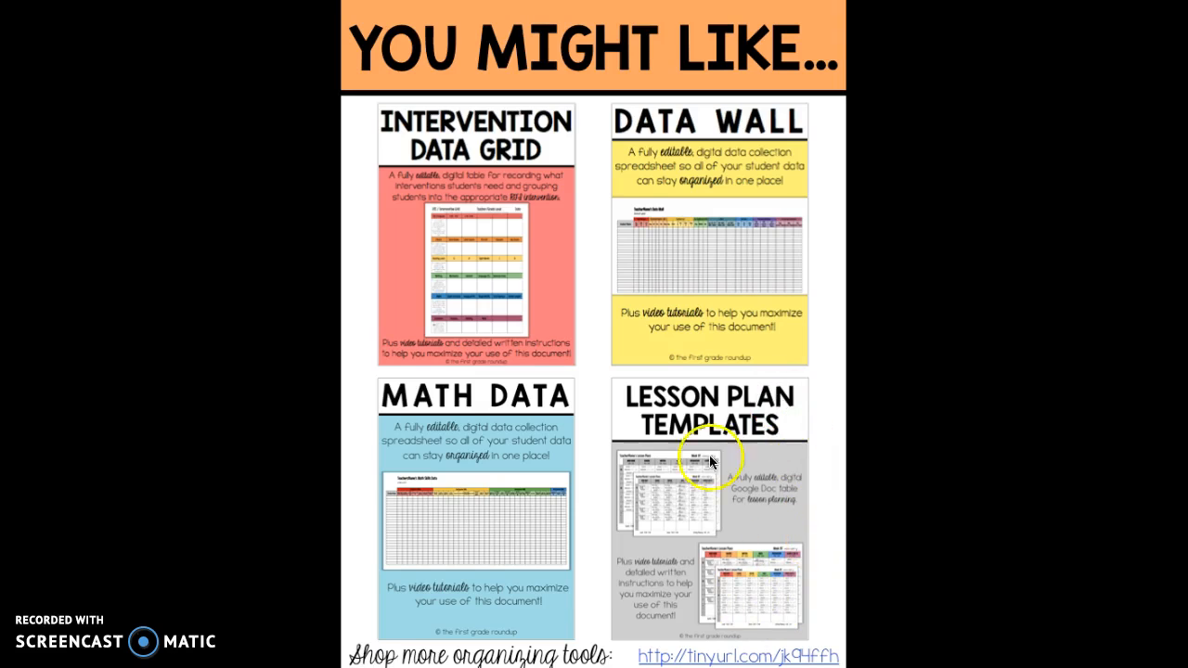
{"action": "mouse_move", "coordinate": [742, 371]}
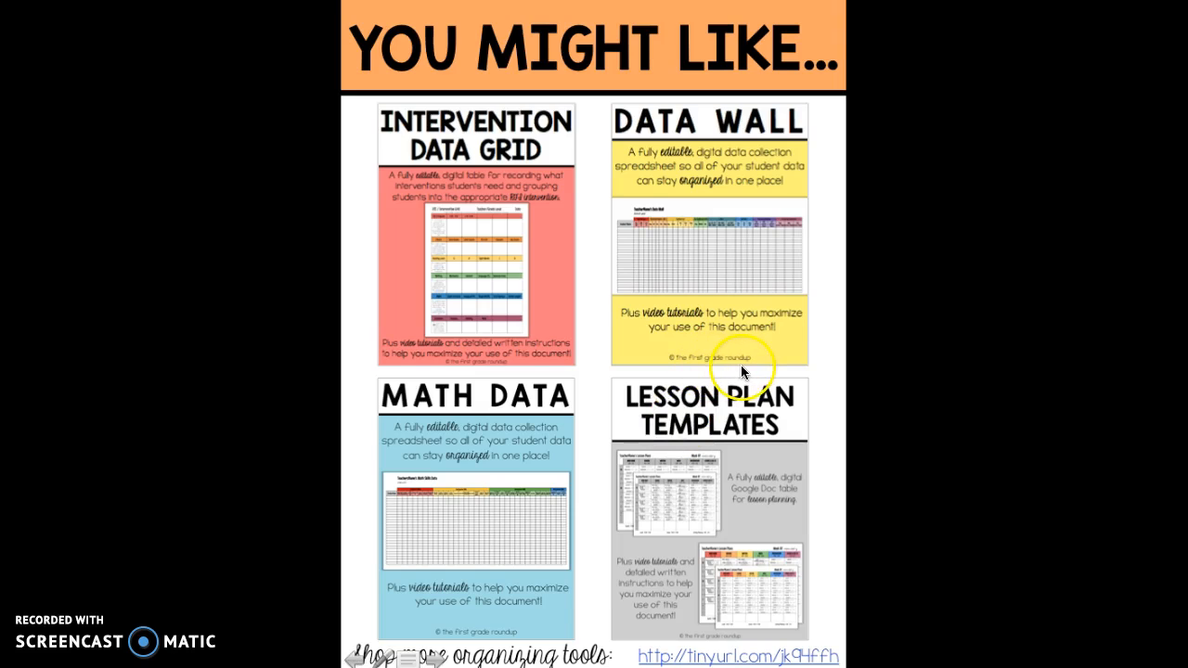
{"action": "mouse_move", "coordinate": [812, 392]}
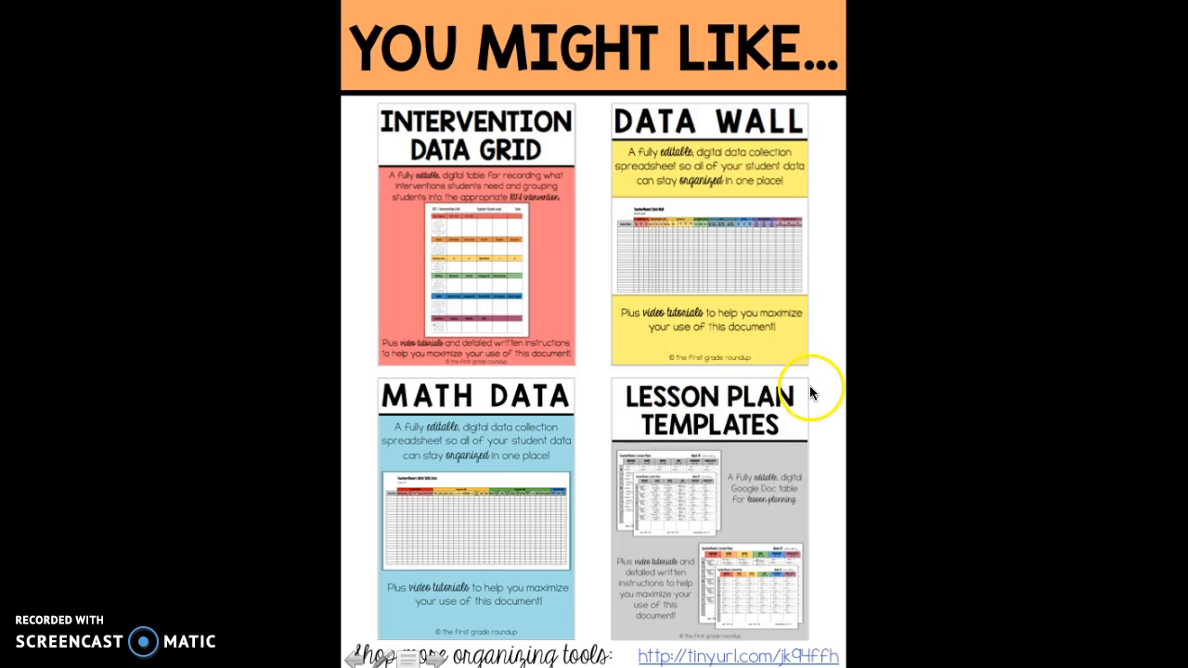
{"action": "mouse_move", "coordinate": [812, 491]}
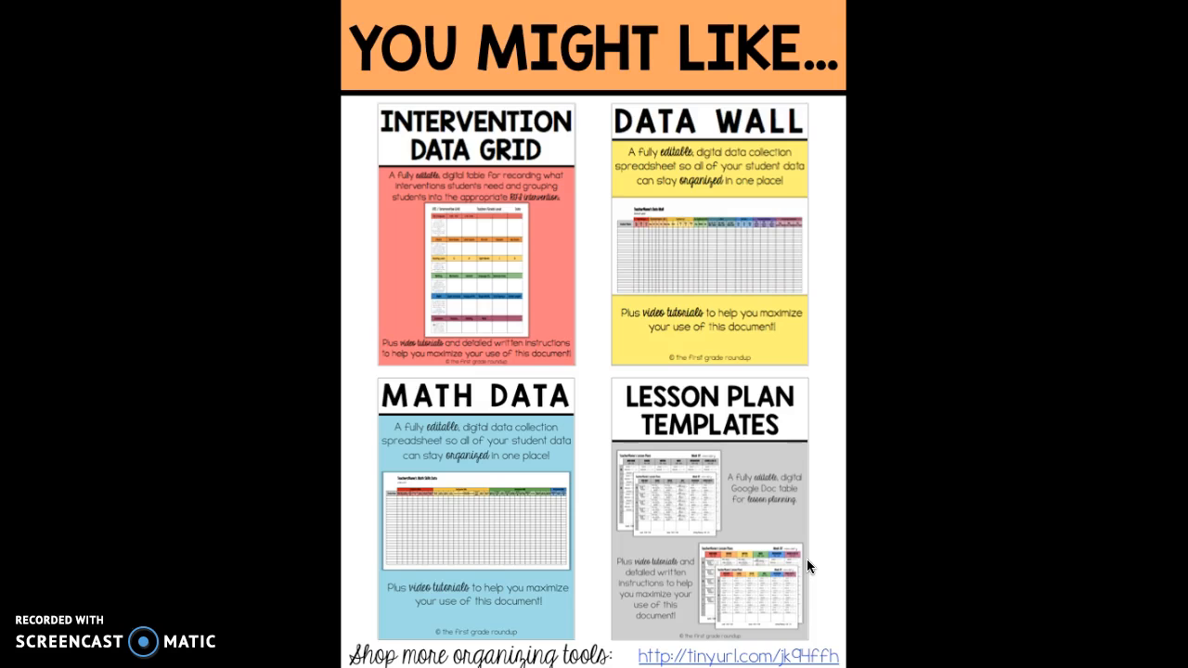
{"action": "left_click", "coordinate": [733, 332]}
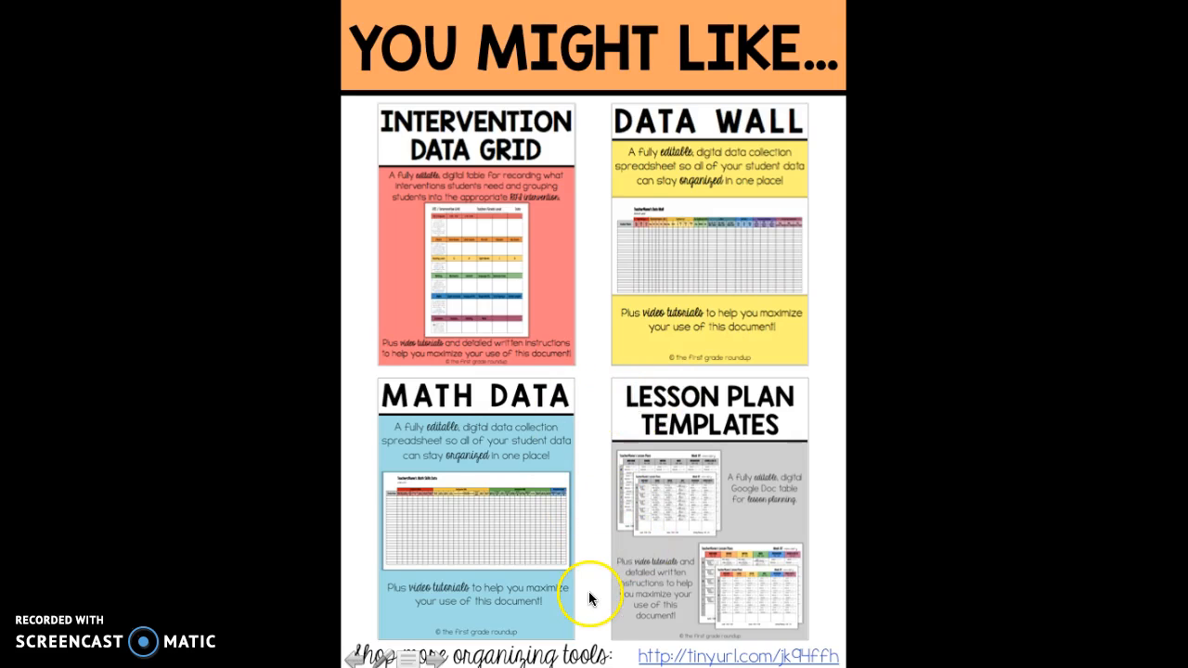
{"action": "mouse_move", "coordinate": [657, 532]}
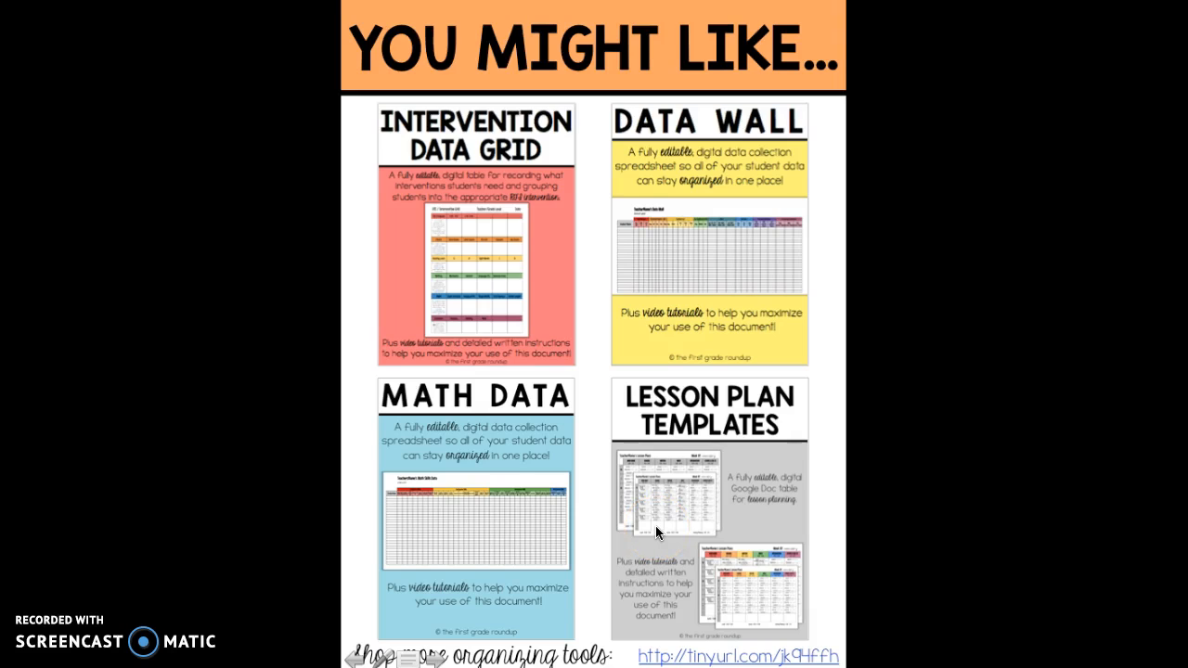
{"action": "left_click", "coordinate": [635, 510]}
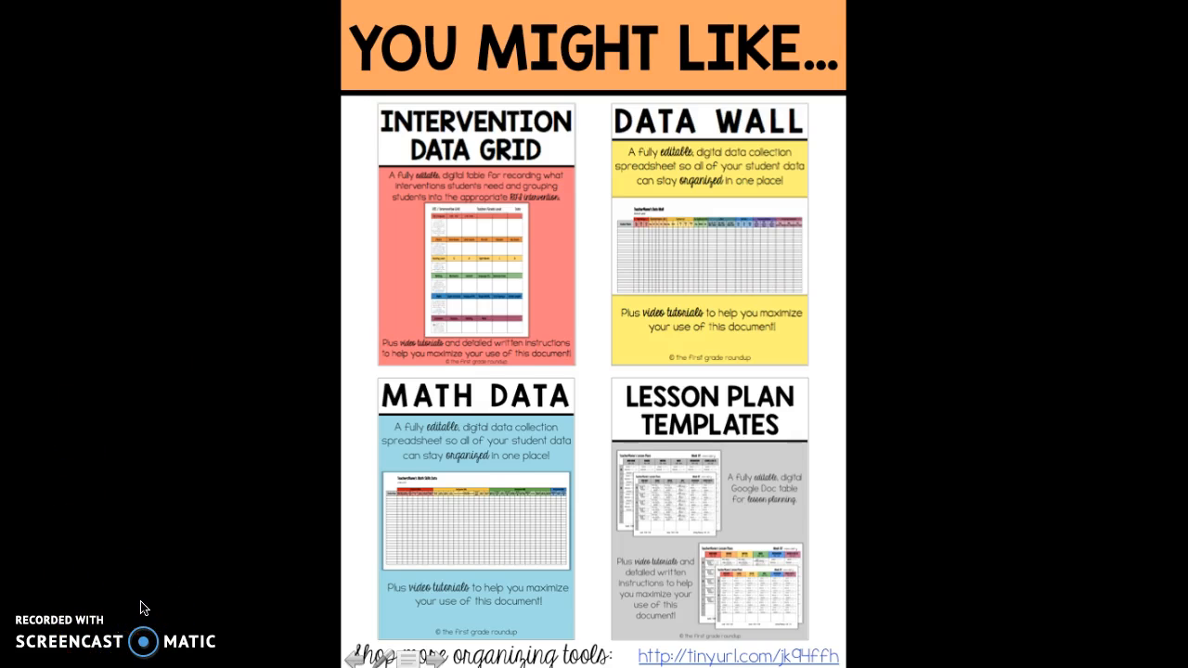
{"action": "left_click", "coordinate": [112, 607]}
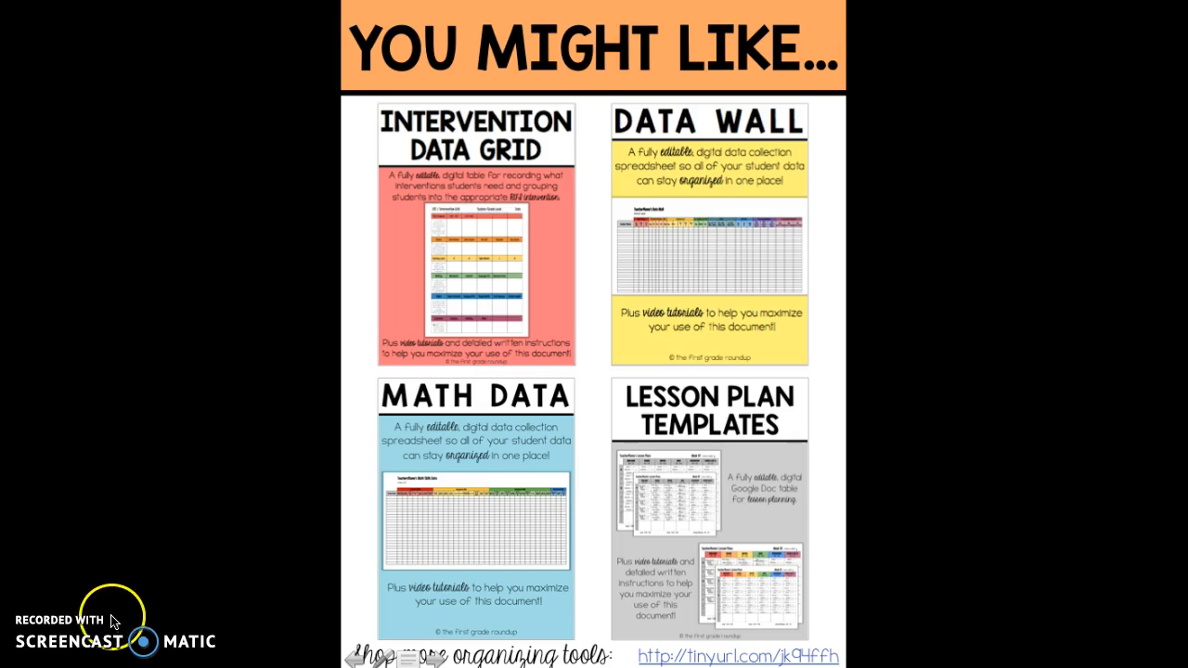